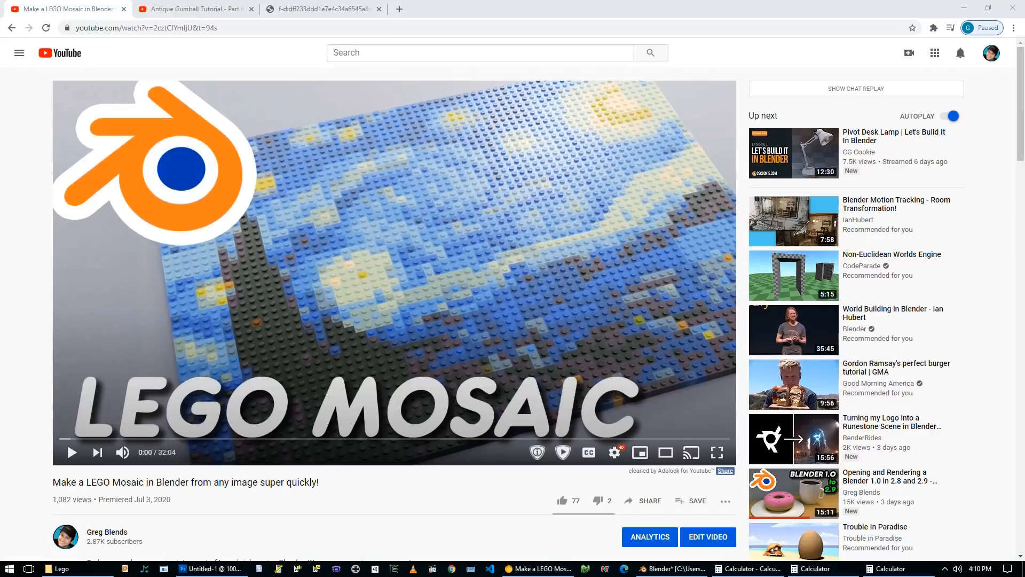
Switch to the Lego_v002 scene and select Camera then Brick in the Outliner to show its material nodes
scroll("down", 3)
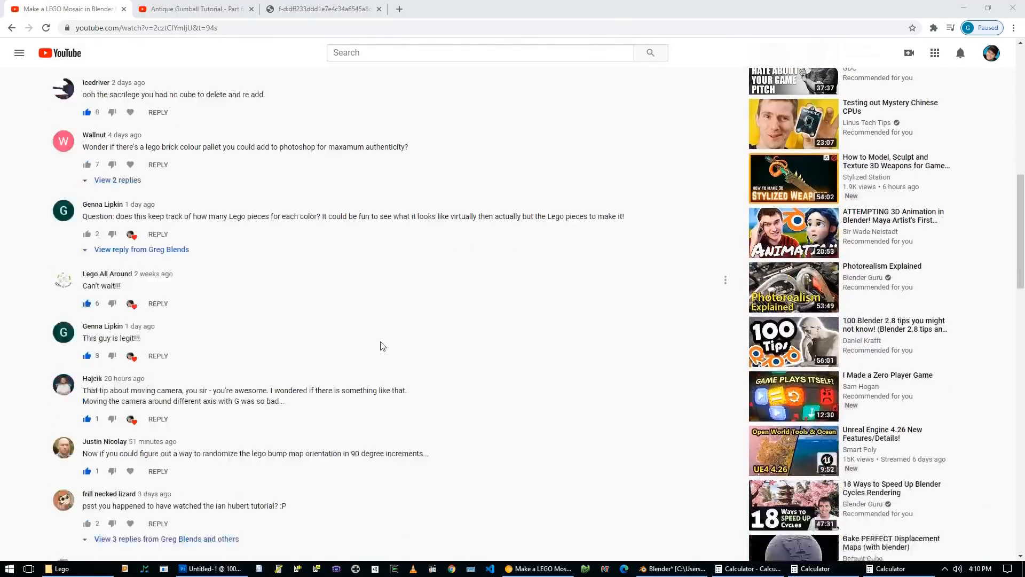
scroll("down", 3)
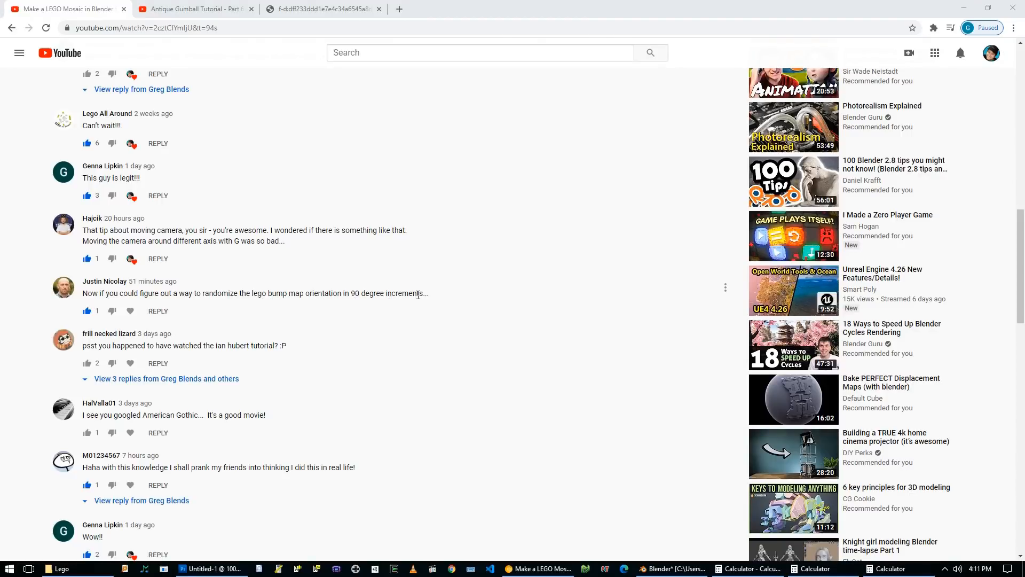
mouse_move(138, 286)
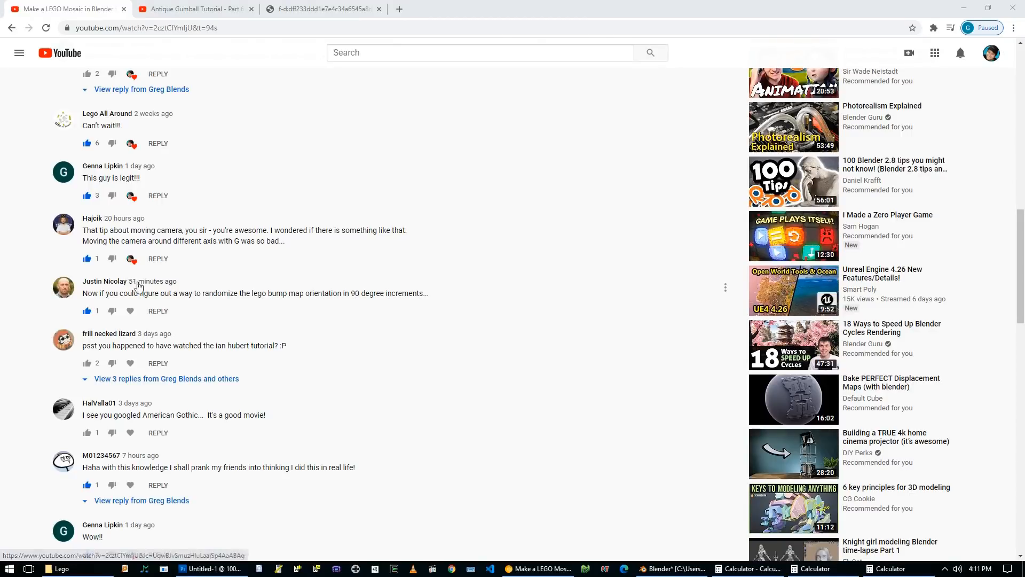
mouse_move(425, 313)
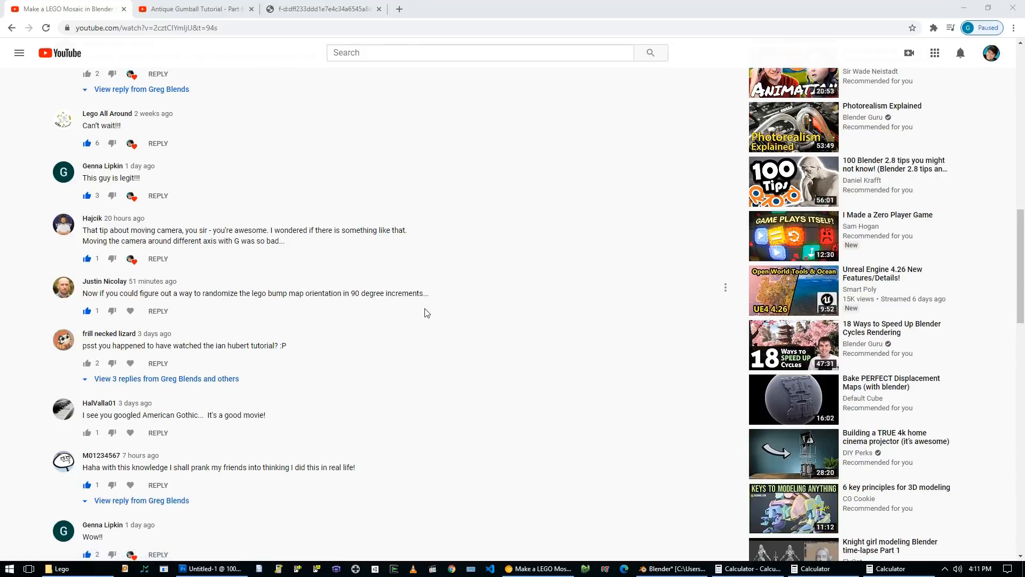
scroll("up", 3)
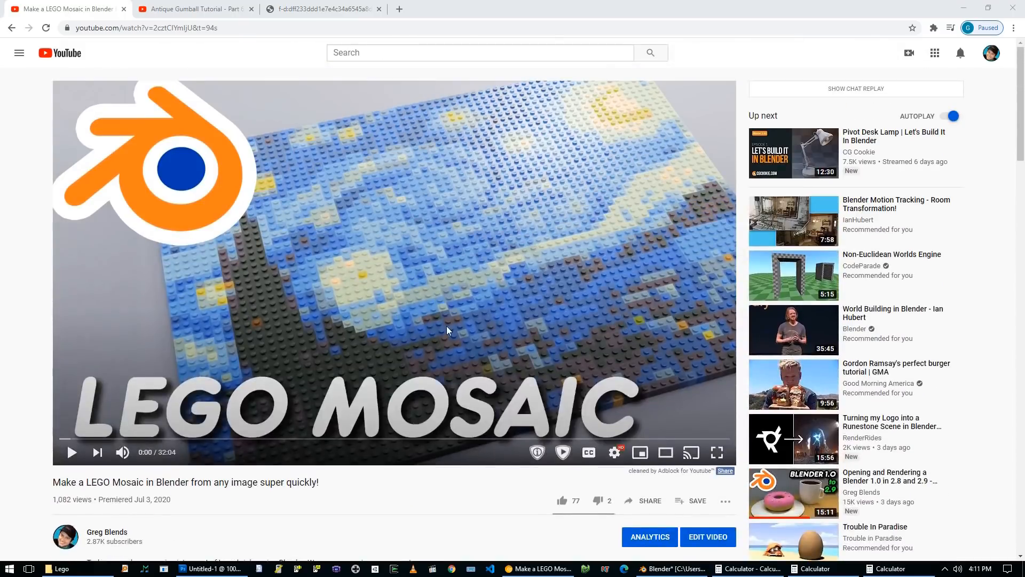
left_click(674, 568)
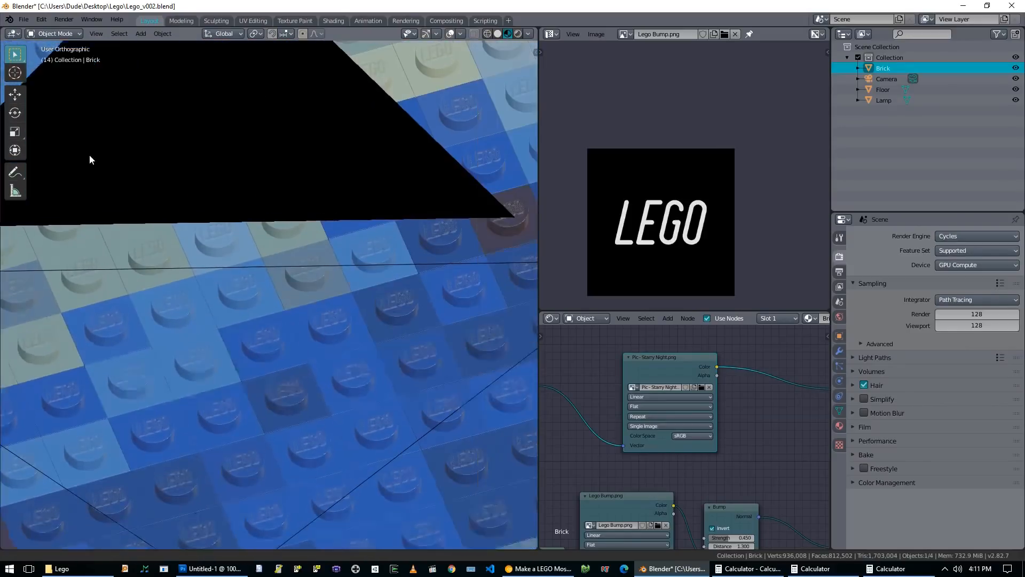
left_click(886, 78)
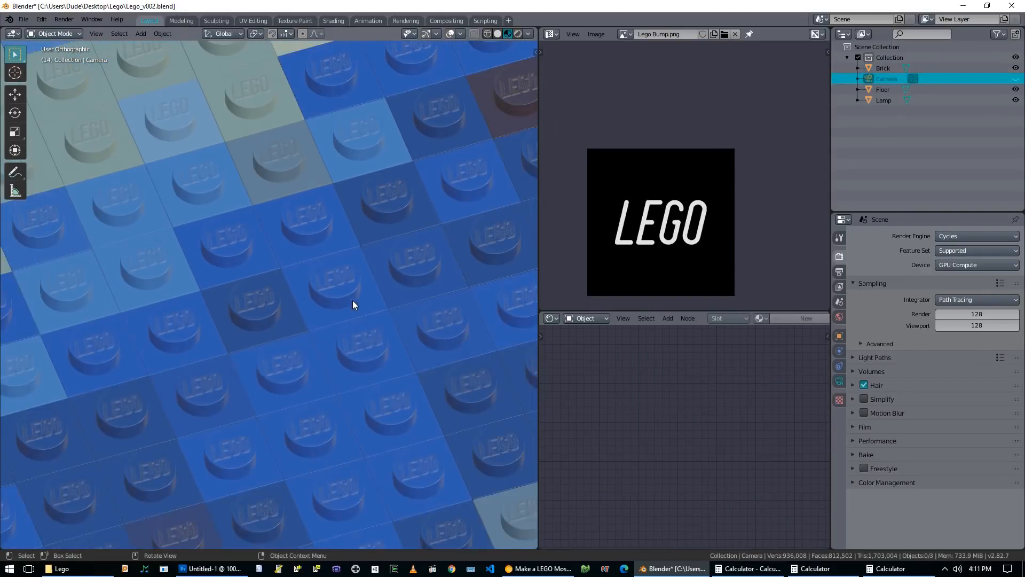
mouse_move(292, 250)
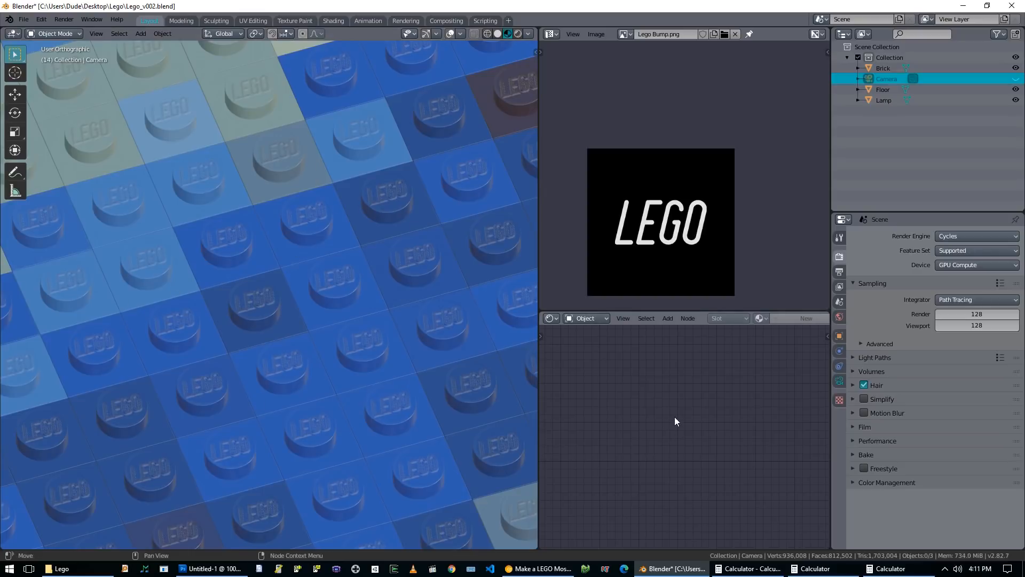
left_click(883, 68)
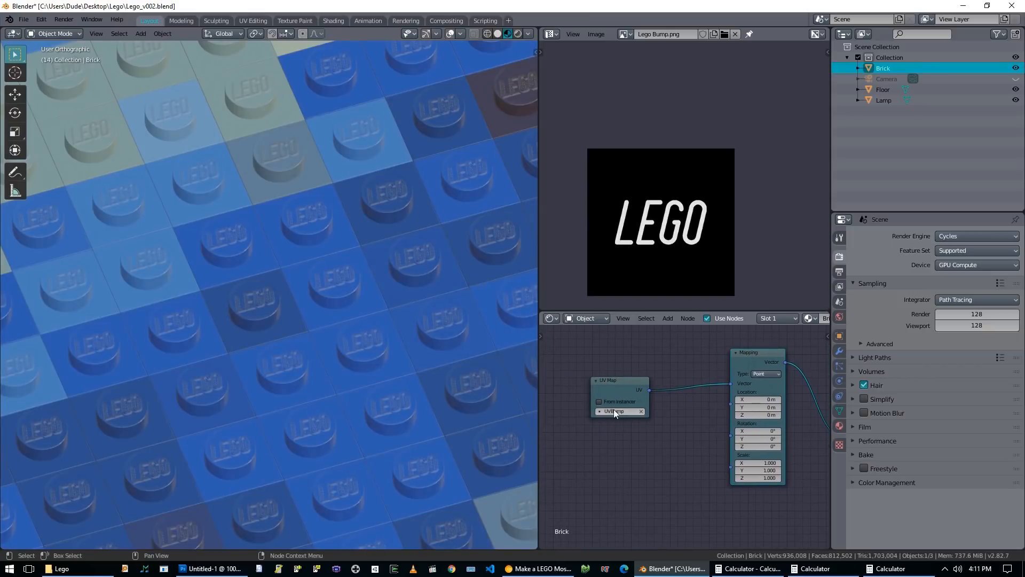
left_click_drag(618, 380, 585, 357)
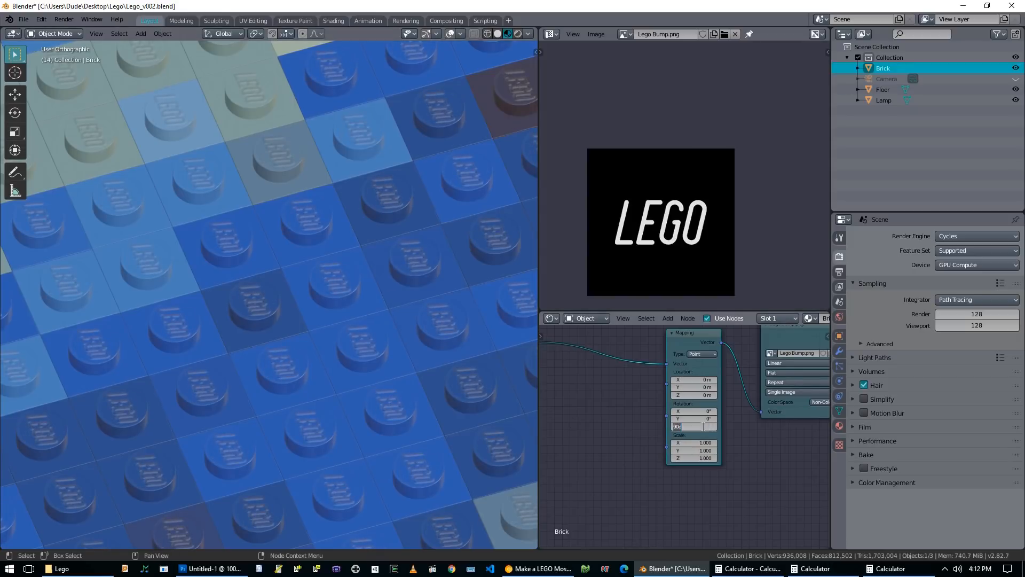
type("180")
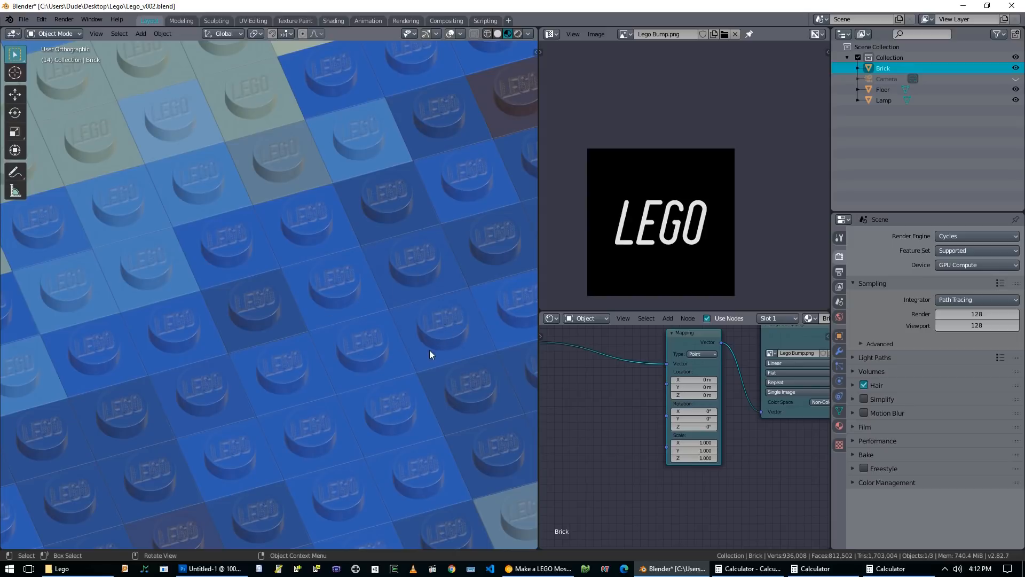
left_click_drag(430, 355, 660, 453)
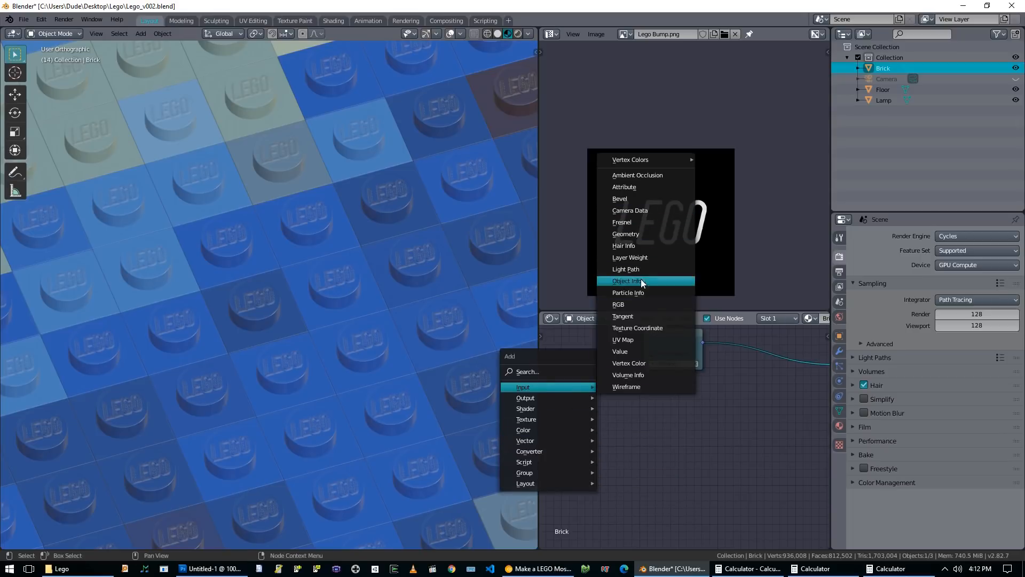
Add an Object Info node and a Map Range node remapping its Random output to 0–360
left_click(627, 281)
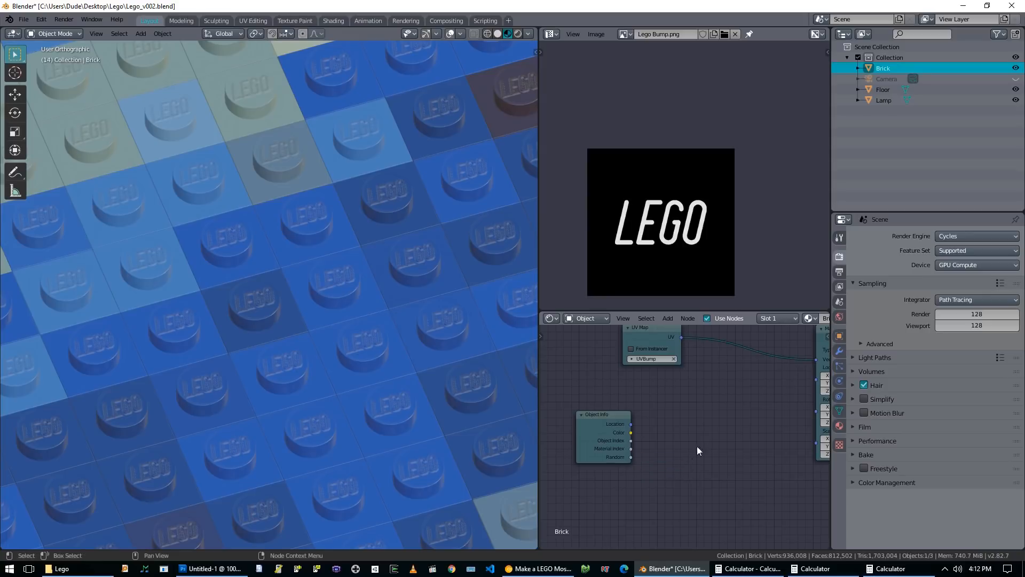
mouse_move(682, 463)
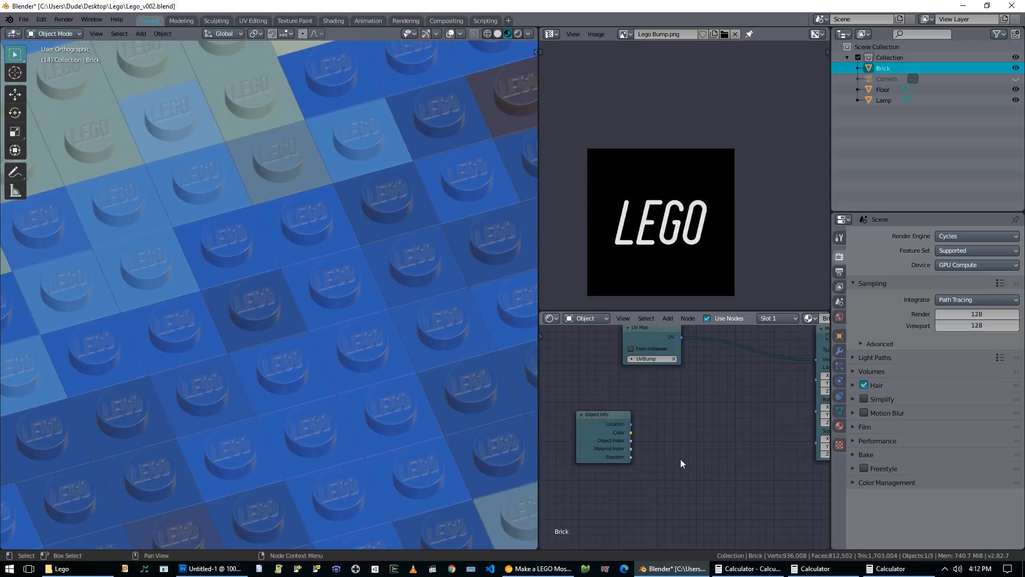
mouse_move(680, 459)
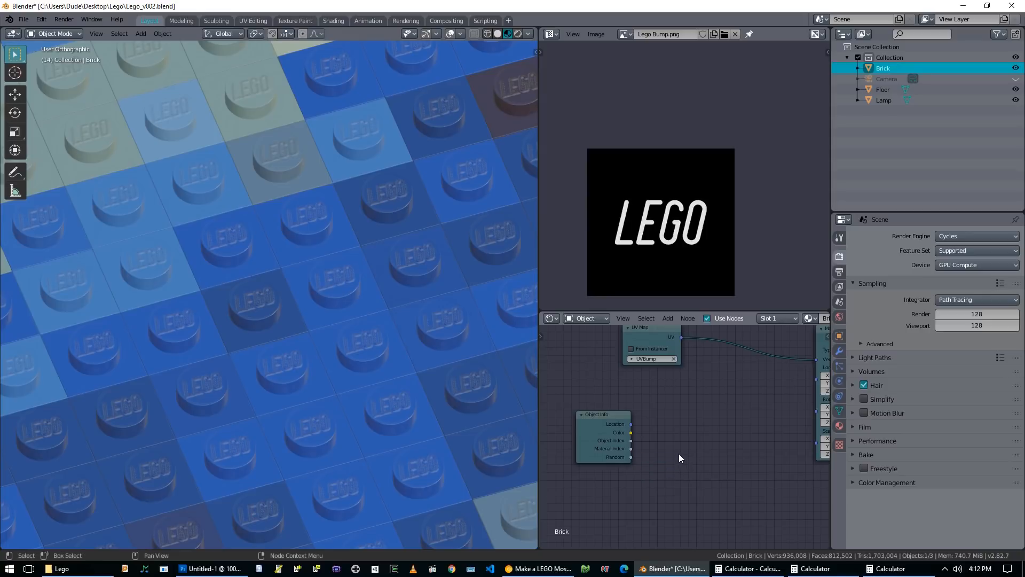
left_click(667, 318)
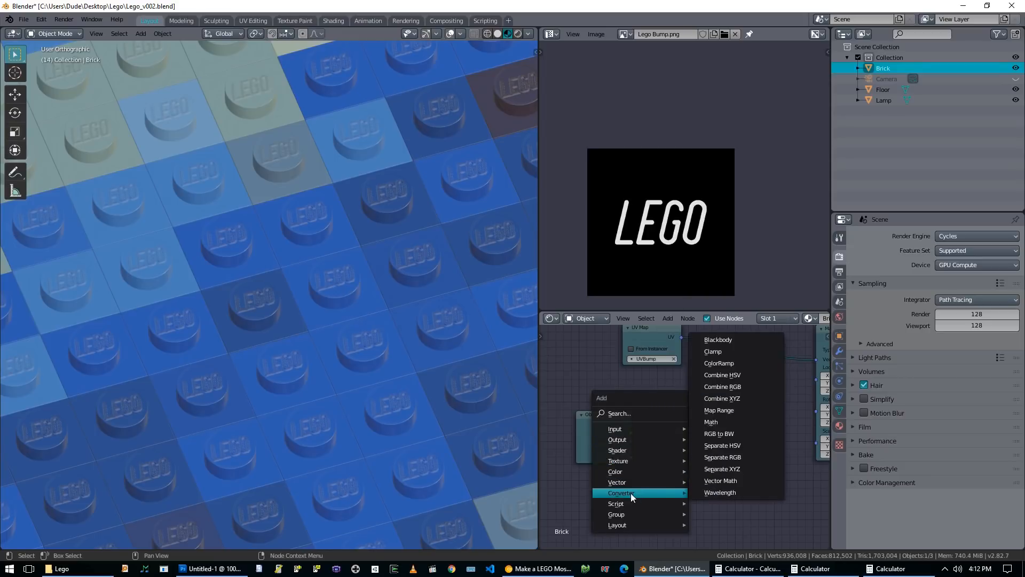
left_click(719, 410)
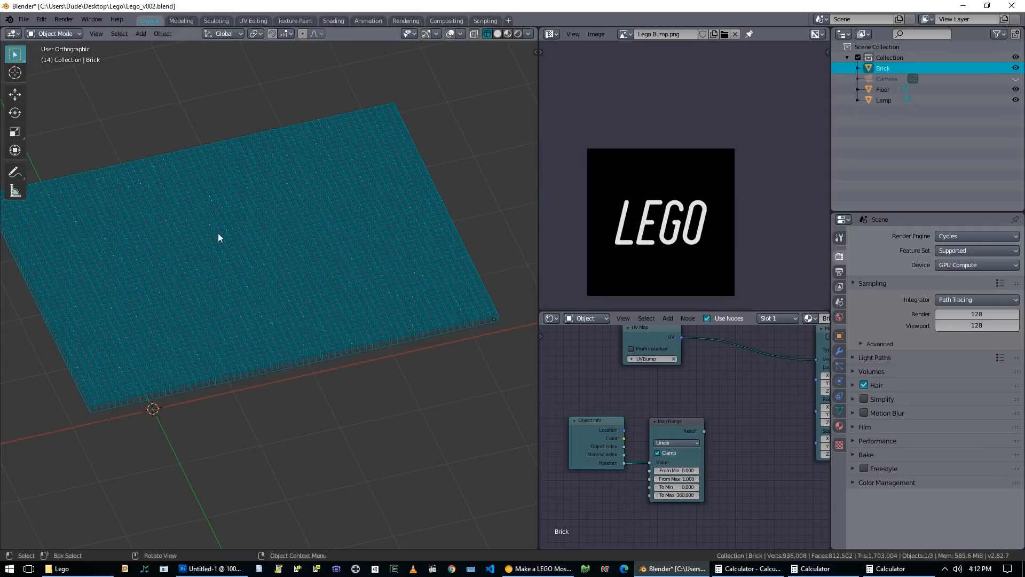
mouse_move(313, 313)
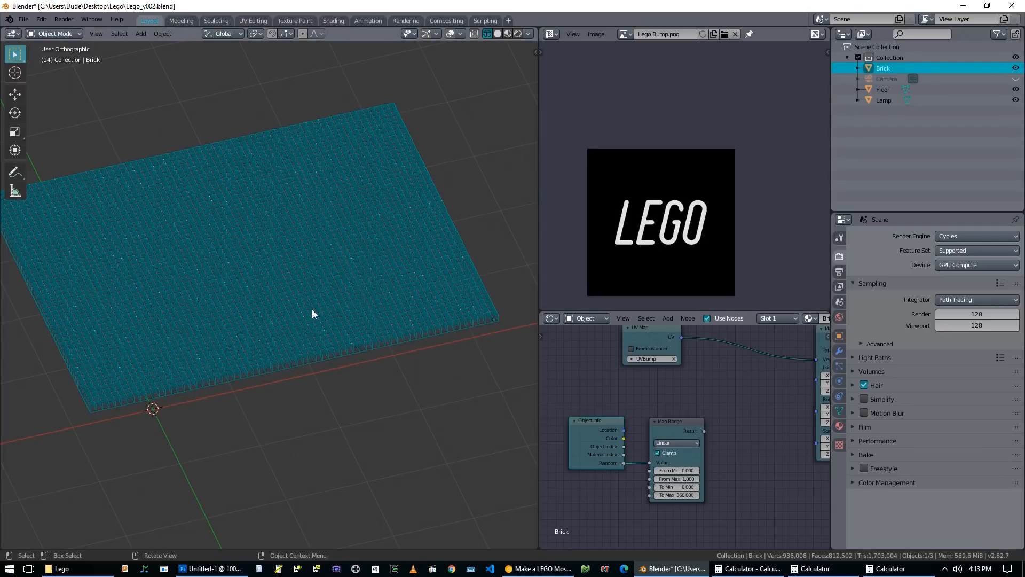
In Edit Mode select the whole Brick mesh and separate it By Loose Parts into individual bricks
key("Tab")
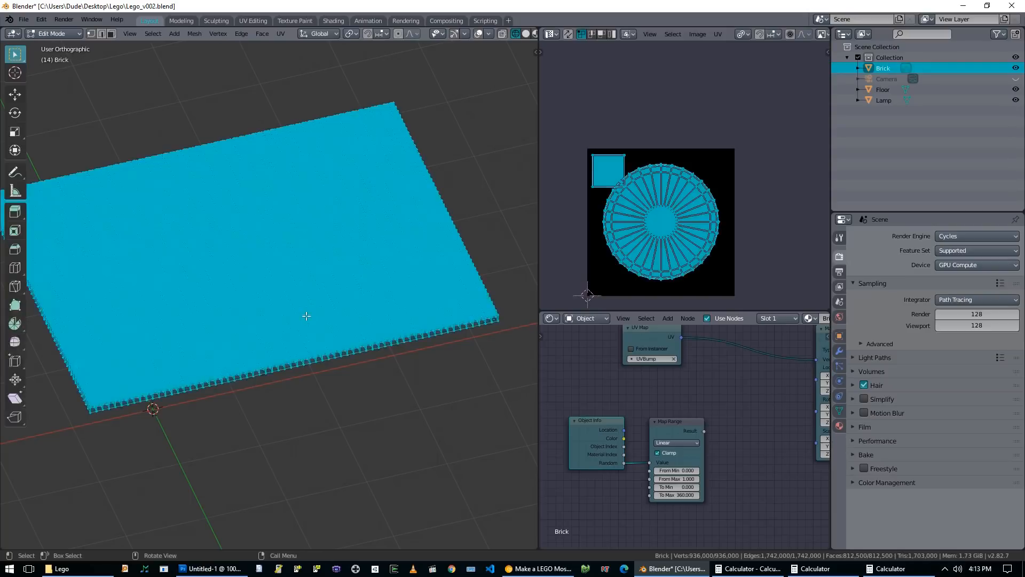
key("alt+a")
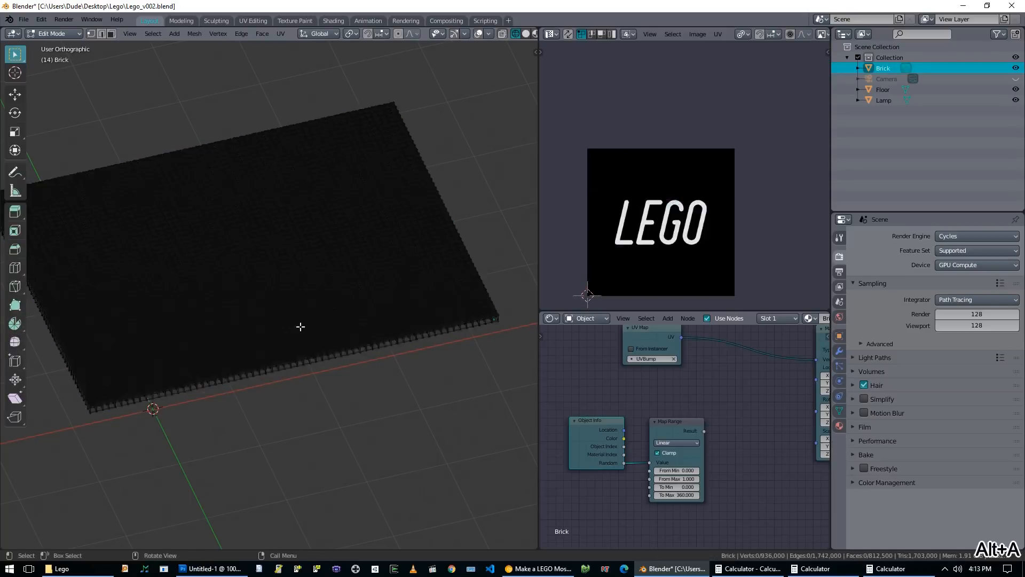
key("a")
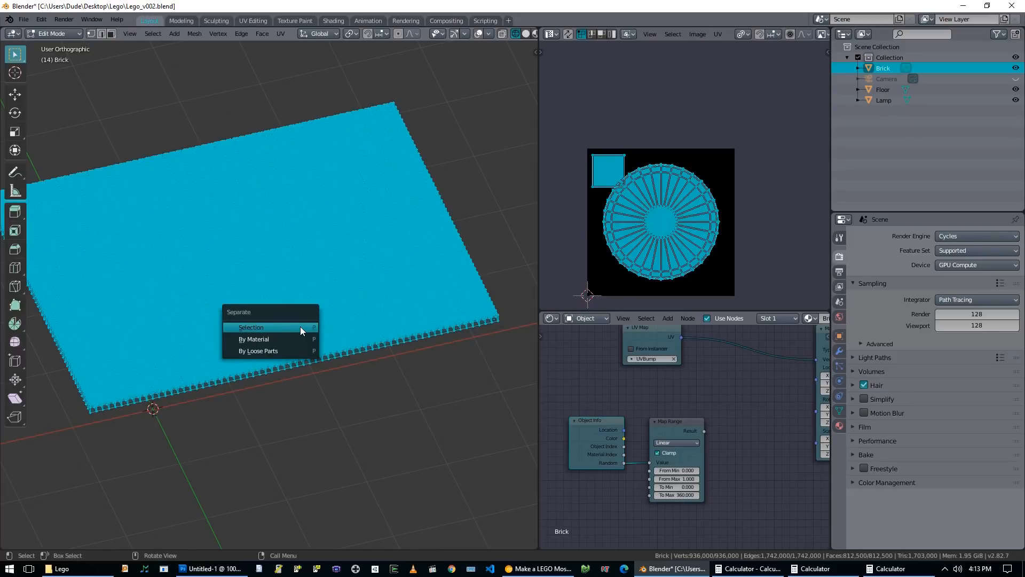
mouse_move(259, 350)
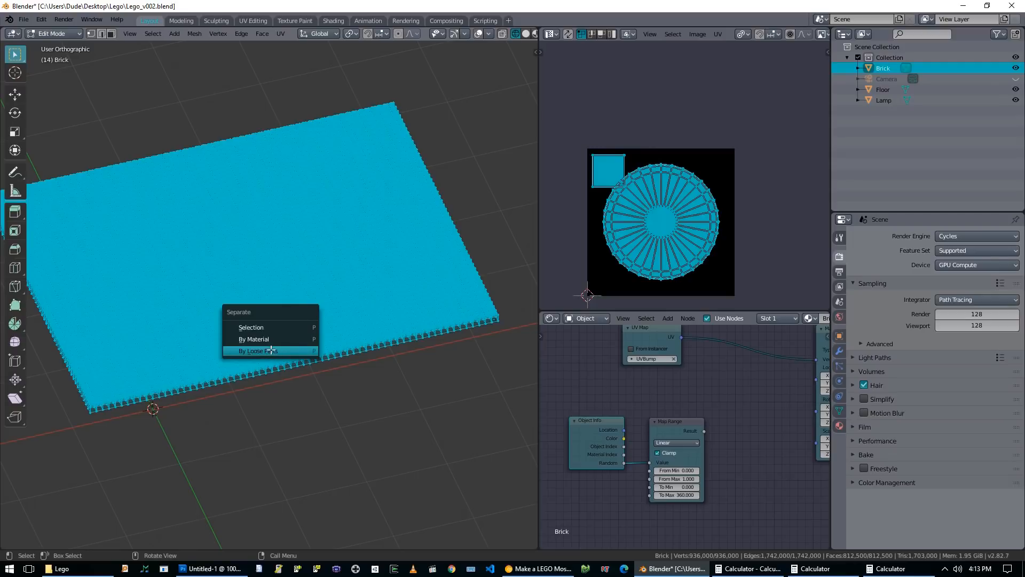
left_click(259, 350)
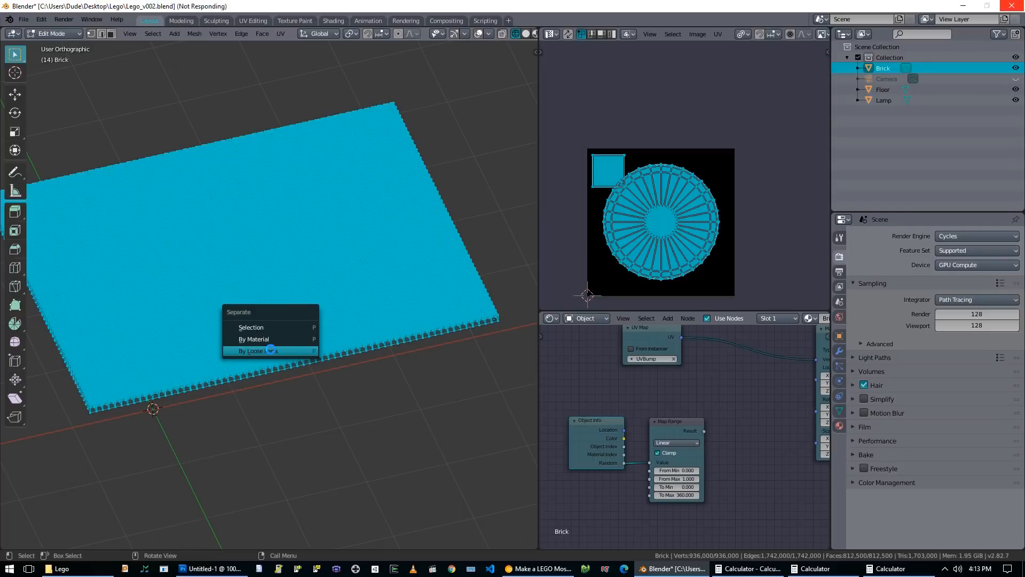
left_click(258, 351)
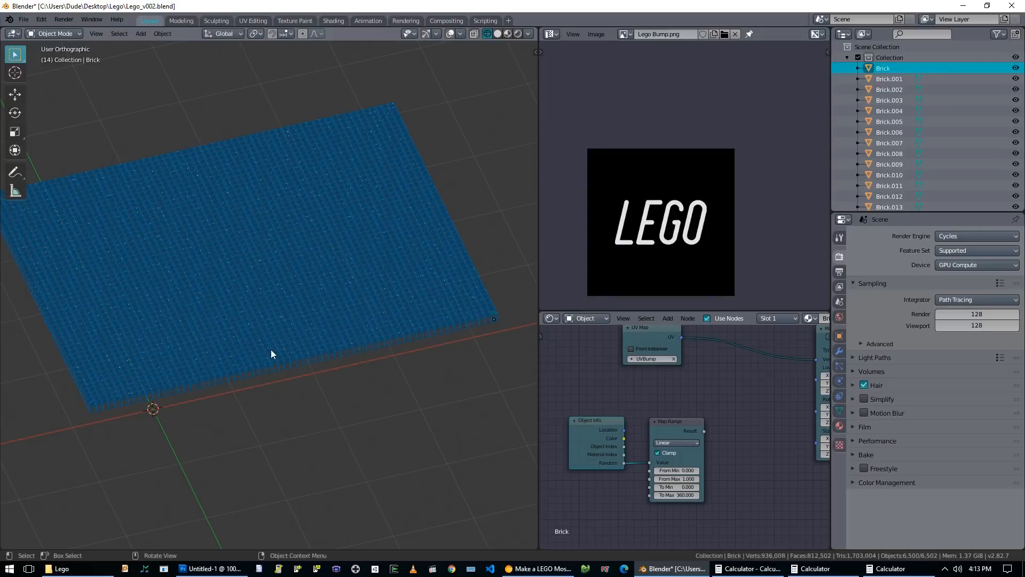
Select a single brick in the viewport, then bring the browser with the tutorial video to the front
scroll("up", 3)
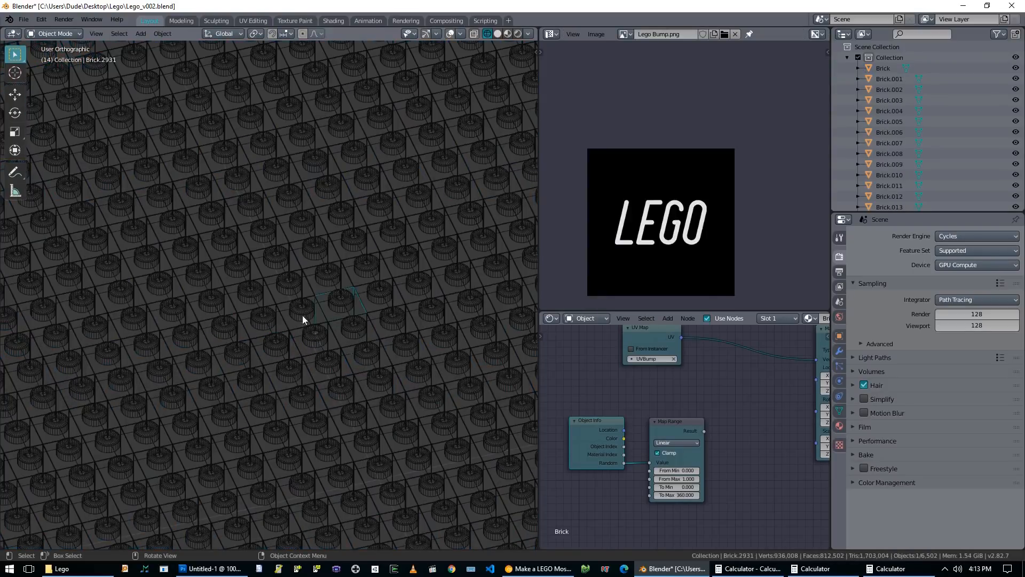
left_click(263, 320)
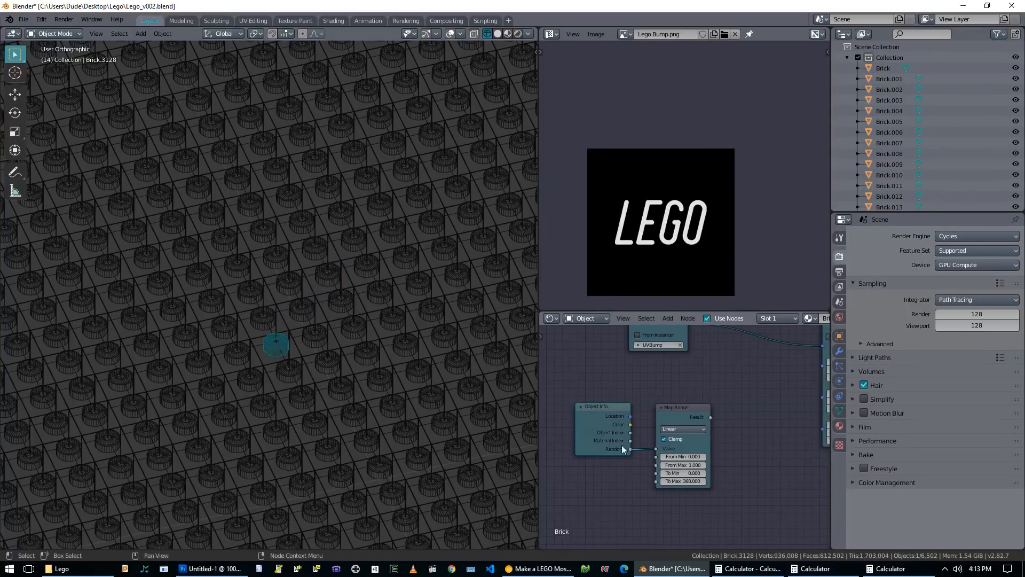
left_click(537, 568)
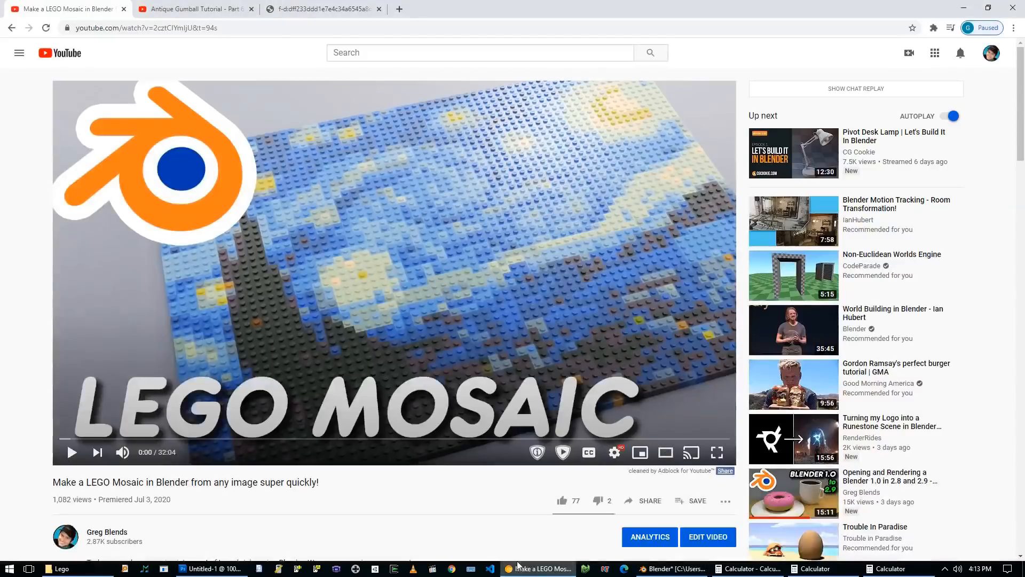
Scrub the Antique Gumball Tutorial ahead to about 16:17 with the random-coloured gumballs, then return to Blender
left_click(193, 8)
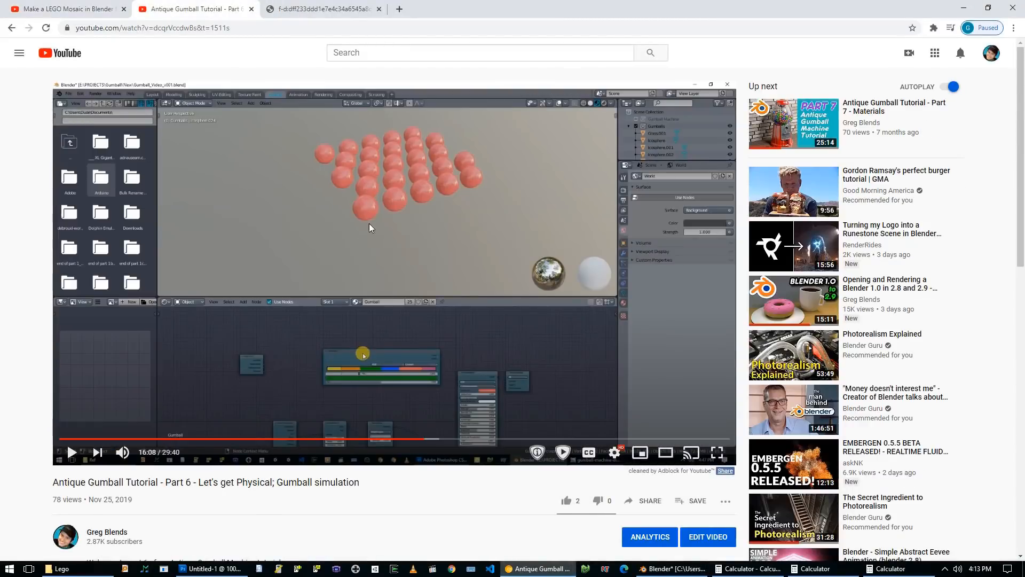
mouse_move(430, 139)
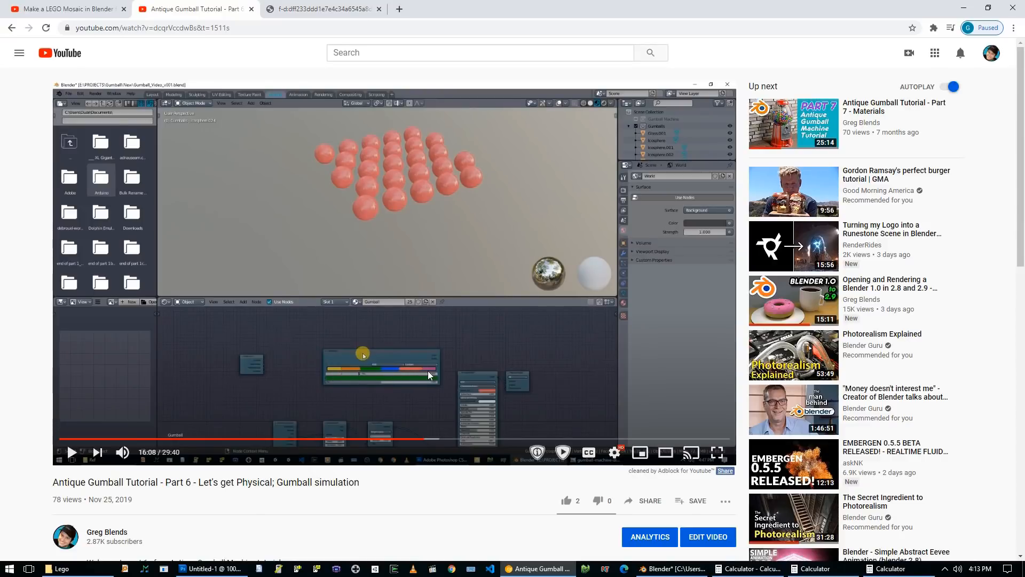
mouse_move(359, 334)
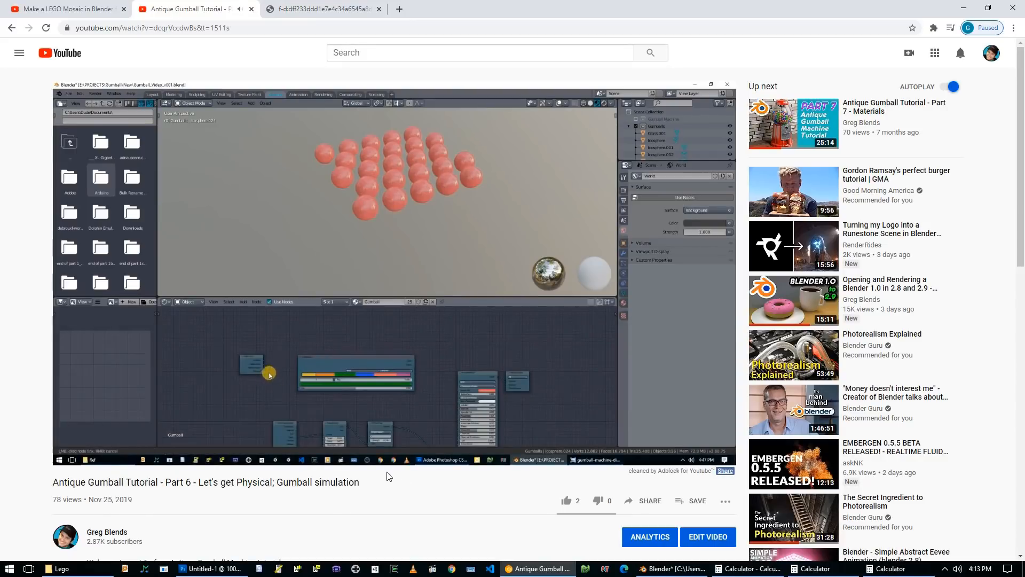
left_click_drag(268, 375, 360, 351)
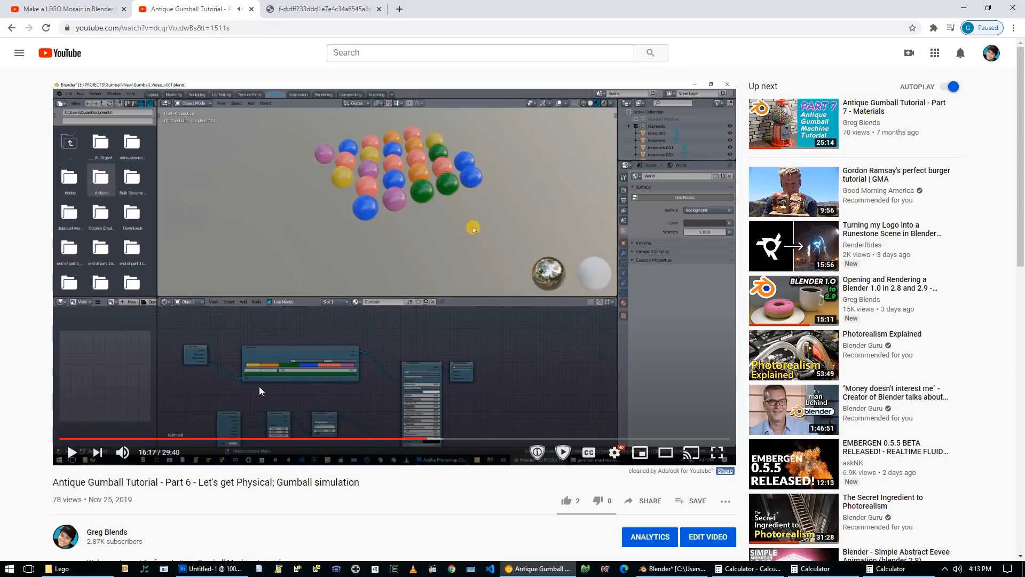
mouse_move(360, 154)
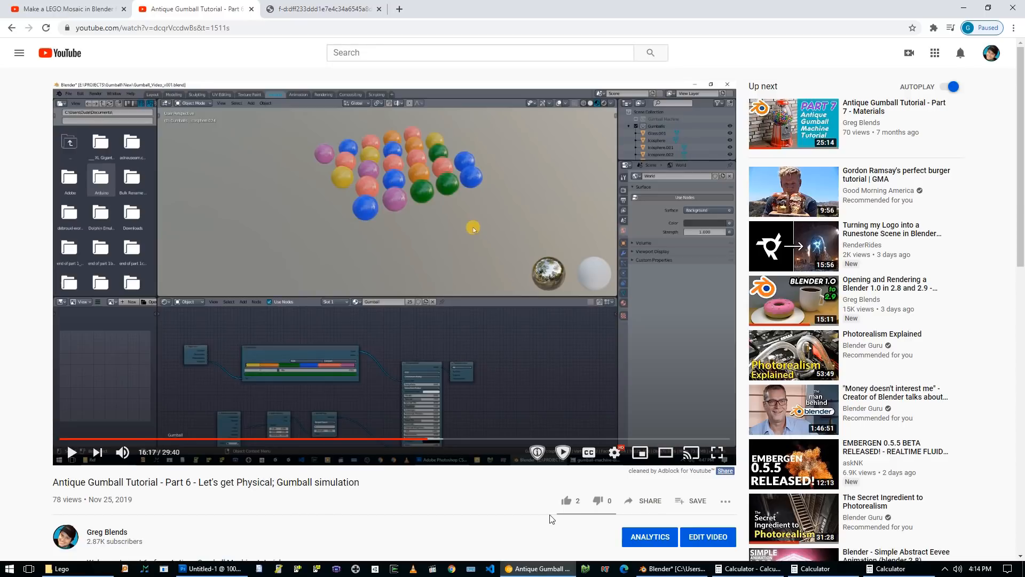
left_click(672, 568)
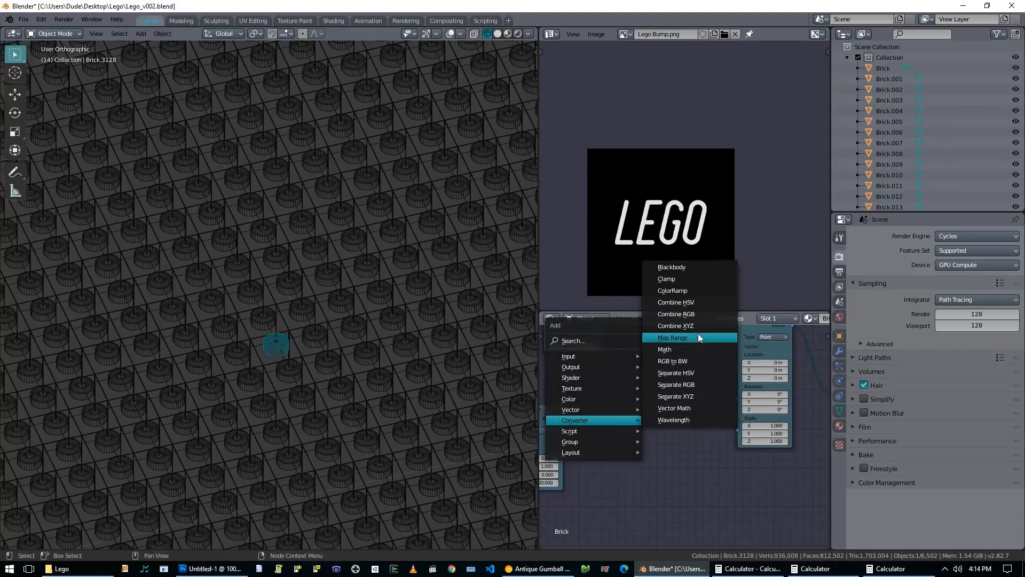
Show the shaded LEGO mosaic in the viewport and bring up the Calculator windows
left_click(675, 326)
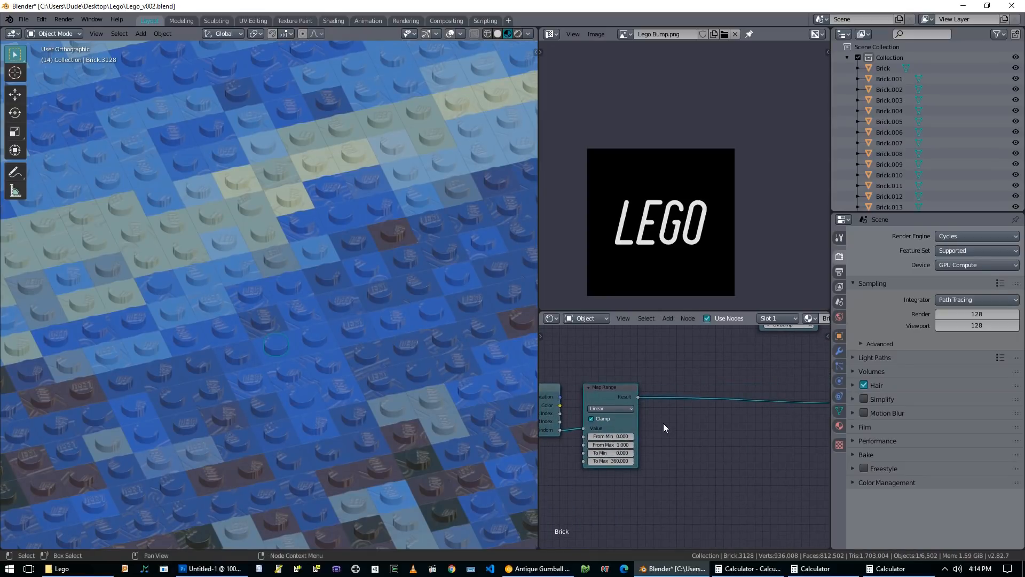
mouse_move(666, 444)
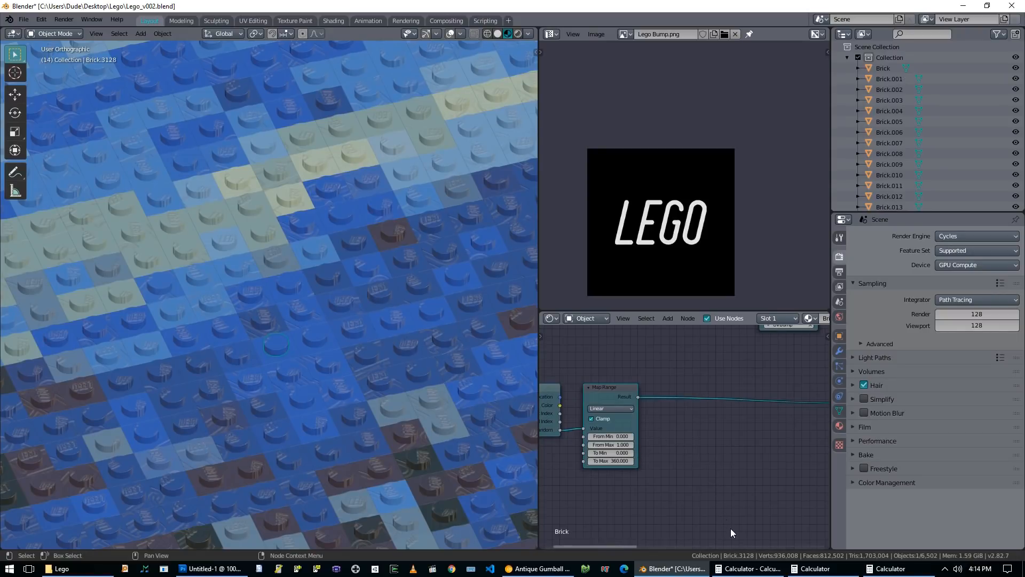
mouse_move(699, 480)
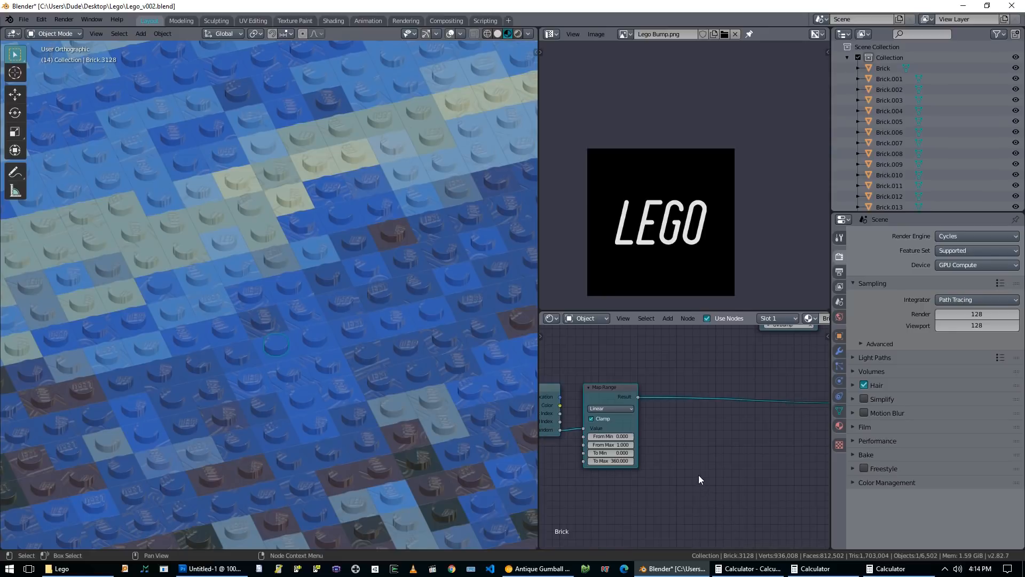
left_click(813, 568)
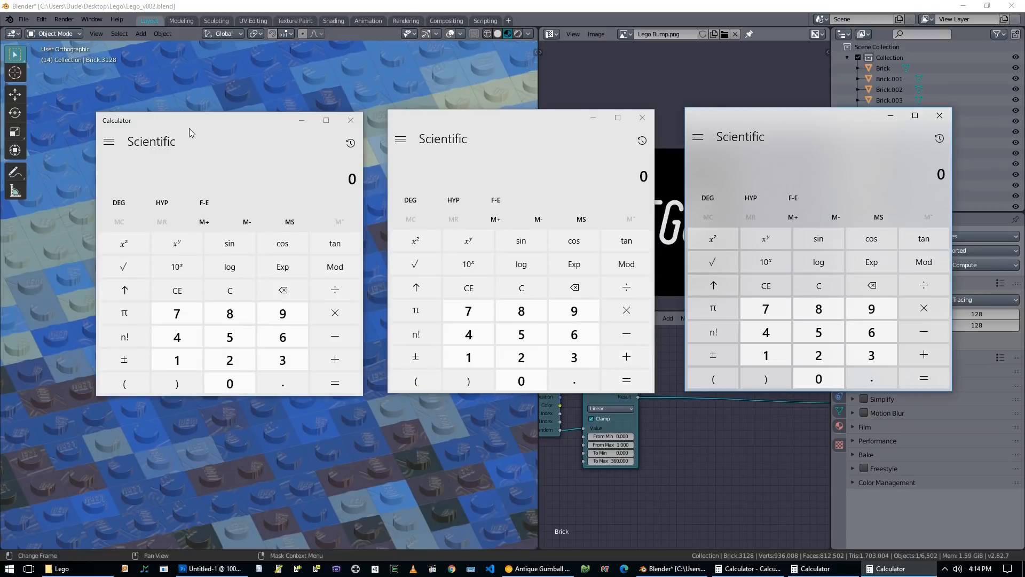
mouse_move(229, 289)
type("2")
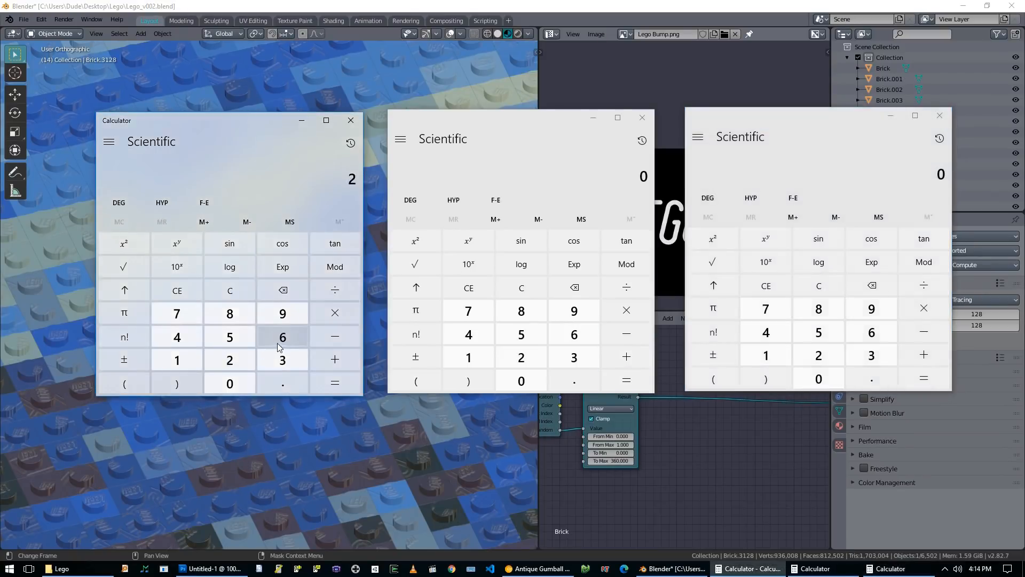
Work the example across three calculators: 265.73 mod 90 = 85.73, 265.73 − 85.73 = 180, 180 ÷ 90 = 2
left_click(282, 336)
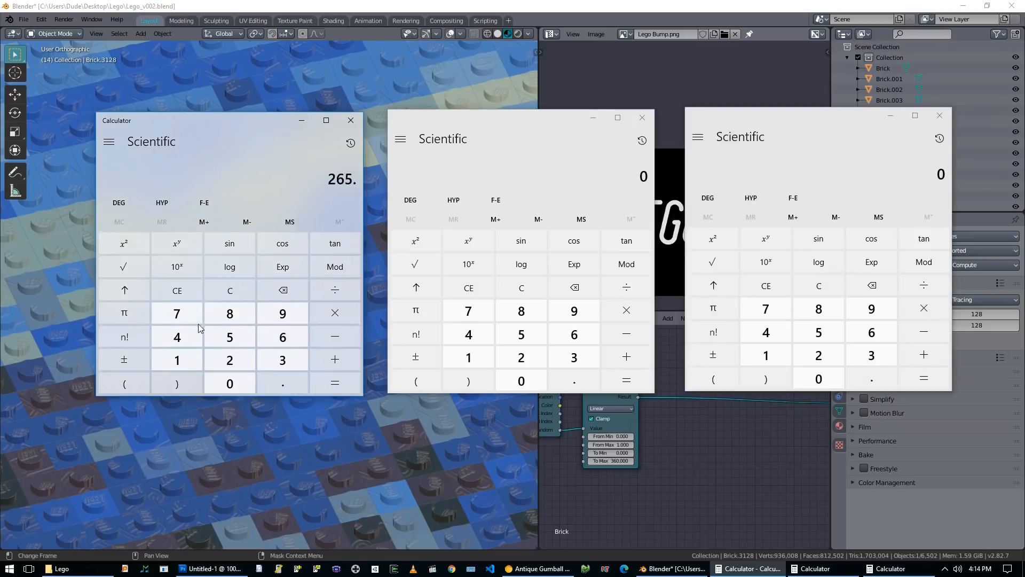
left_click(282, 266)
type("85.73")
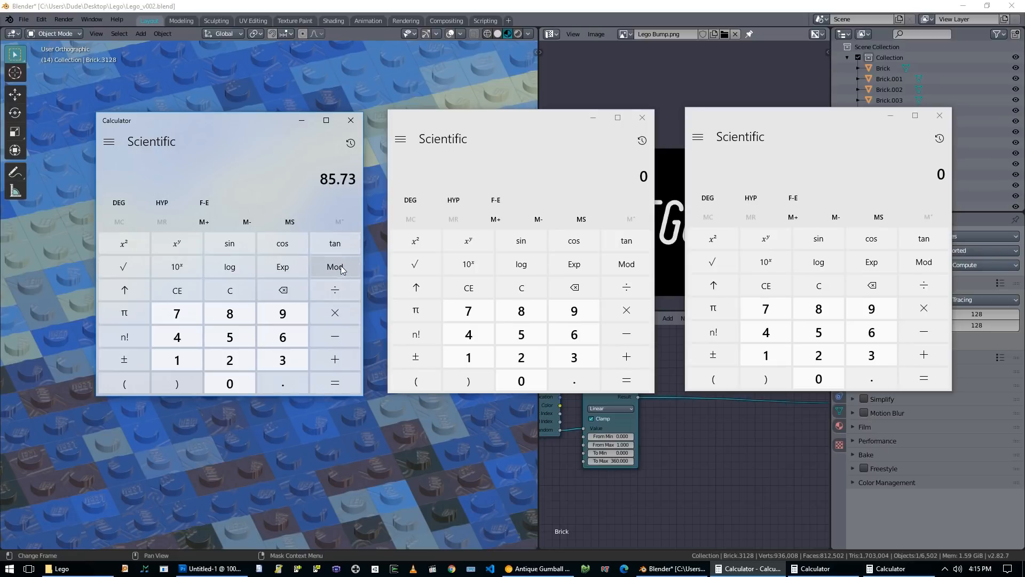
mouse_move(336, 255)
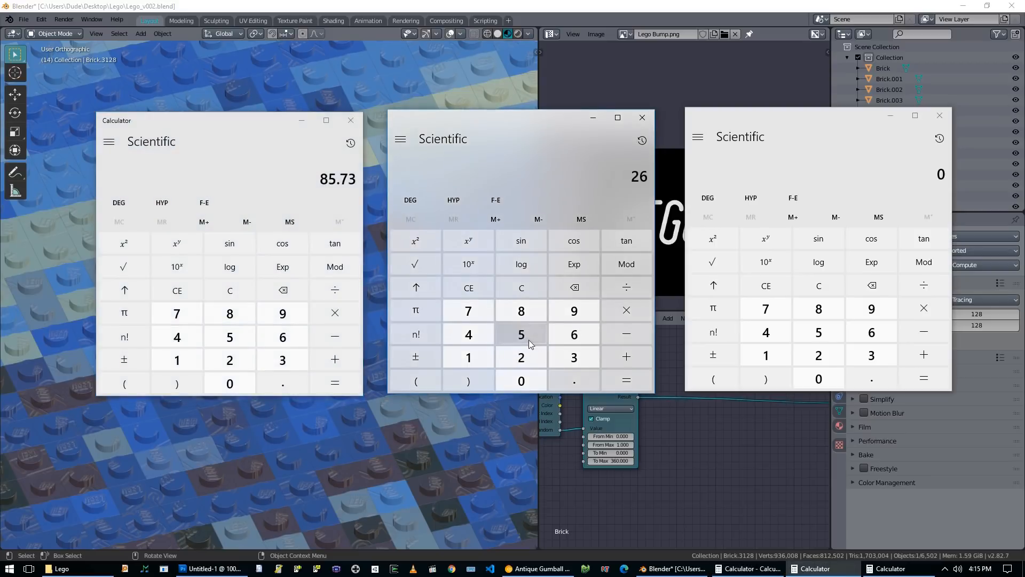
left_click(573, 357)
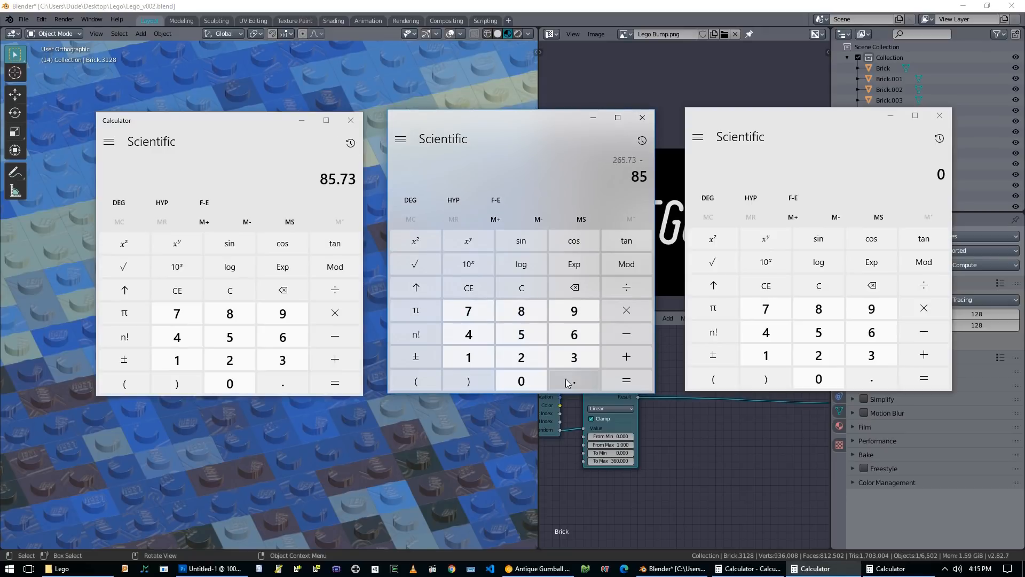
left_click(625, 333)
type("90")
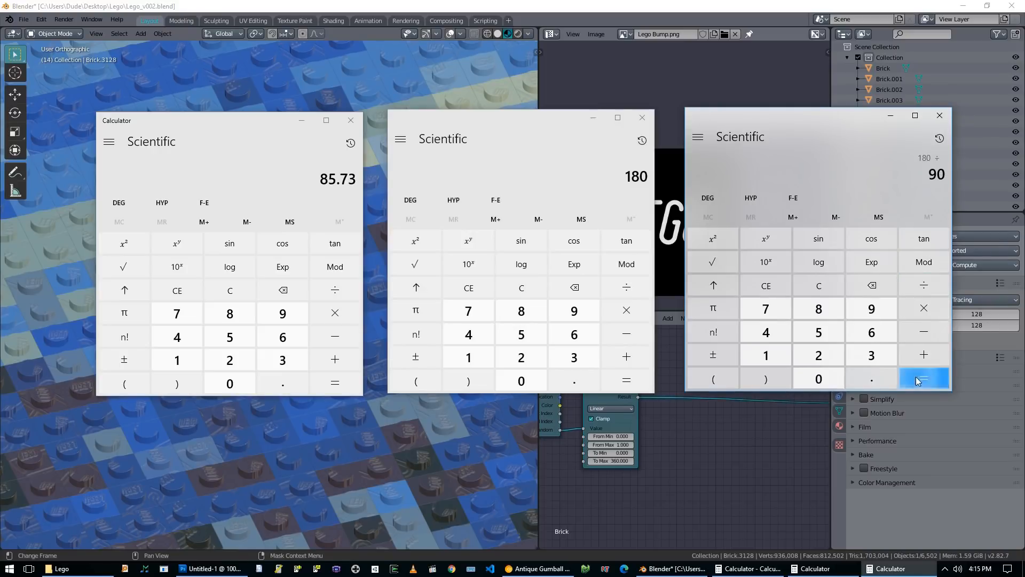
left_click(923, 378)
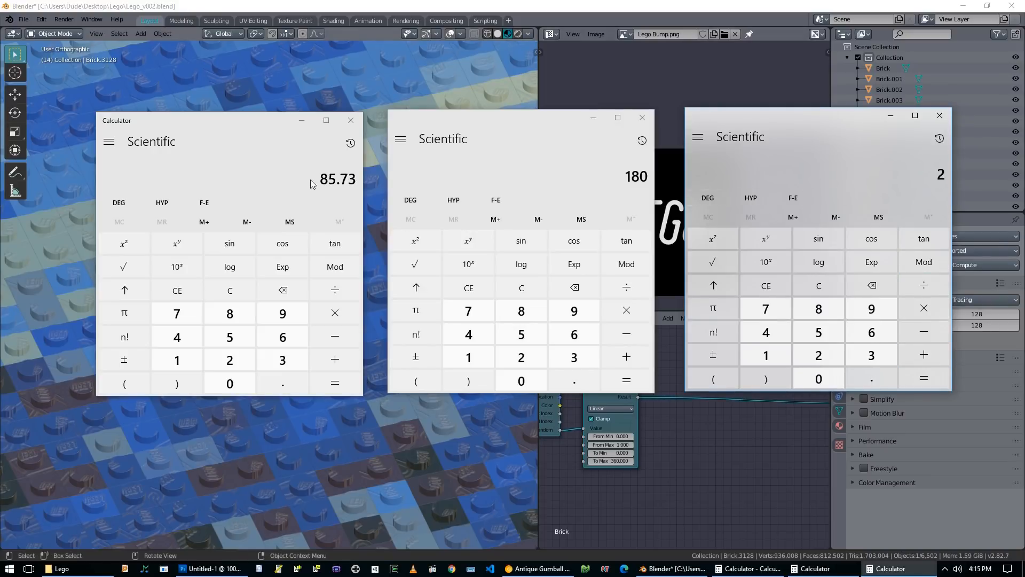
mouse_move(309, 190)
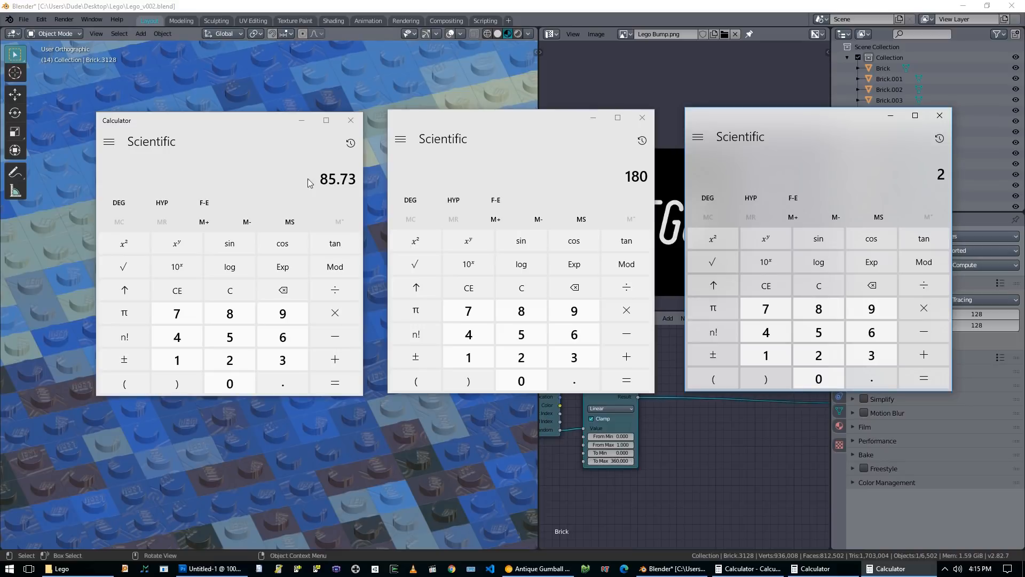
mouse_move(622, 190)
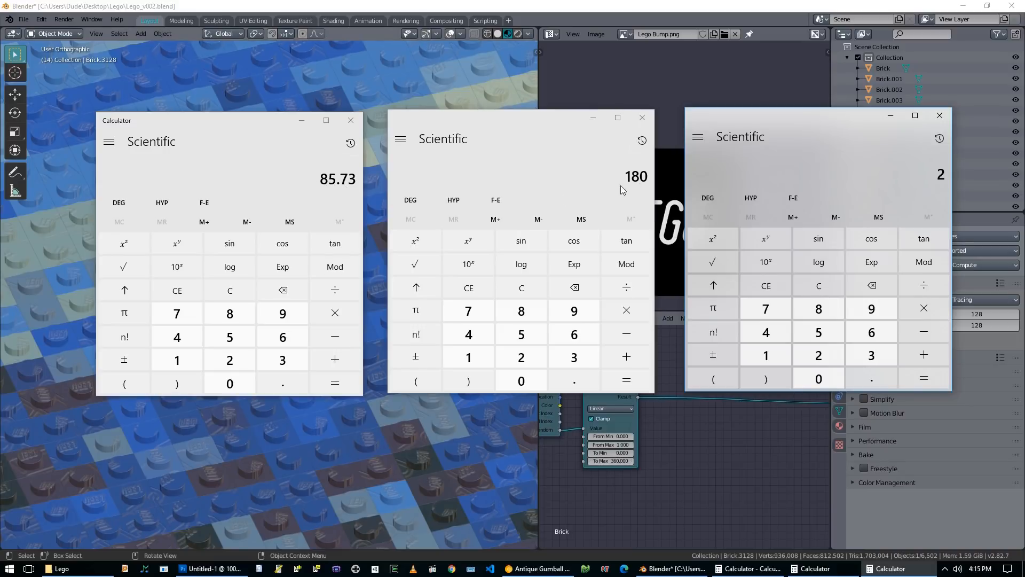
mouse_move(621, 190)
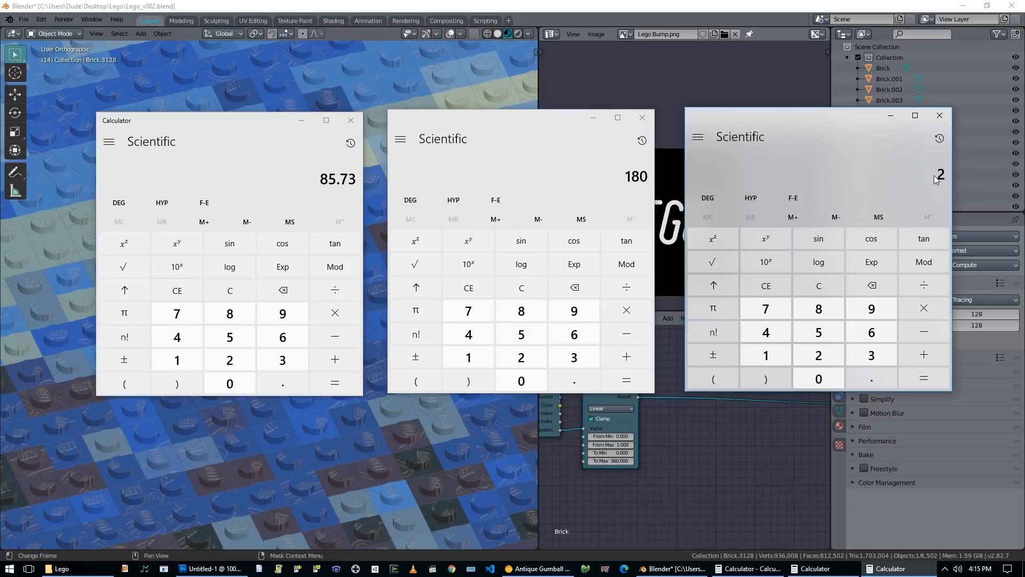
mouse_move(931, 181)
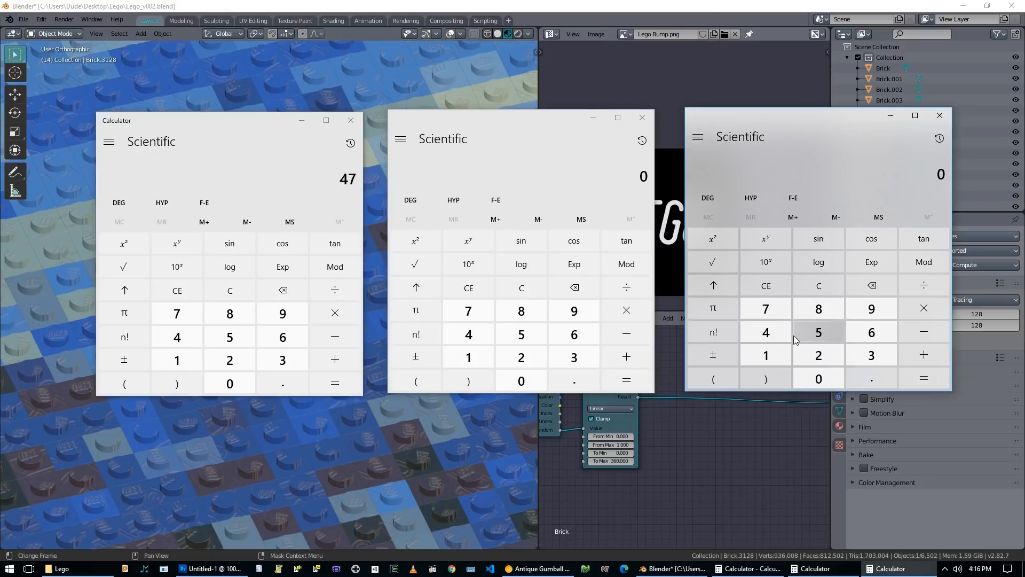
Enter 47 as a fresh example value in the first calculator
left_click(624, 287)
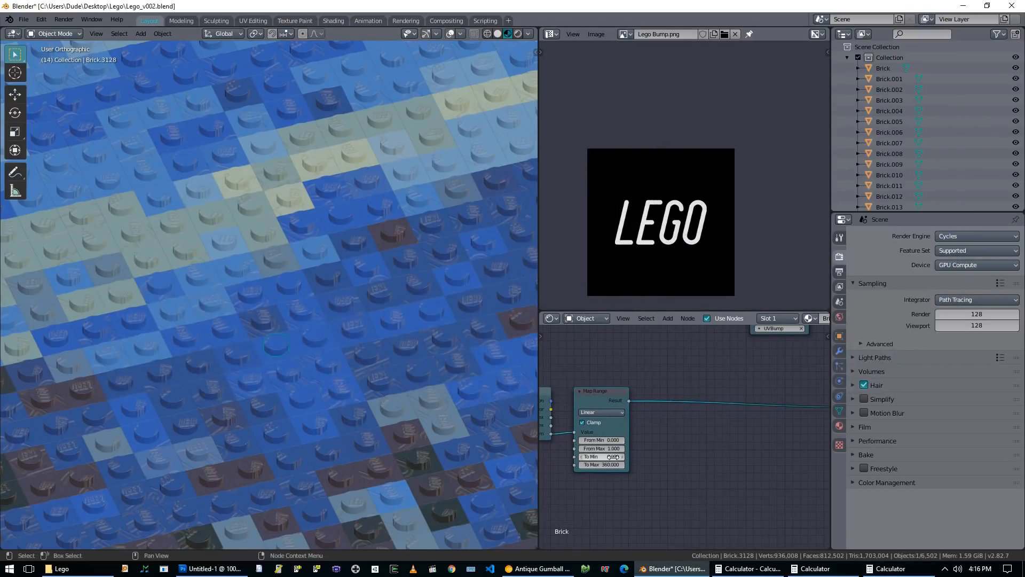
Add a Subtract math node taking the Map Range result minus the Modulo 90 remainder, and duplicate it beside
left_click_drag(629, 399, 717, 456)
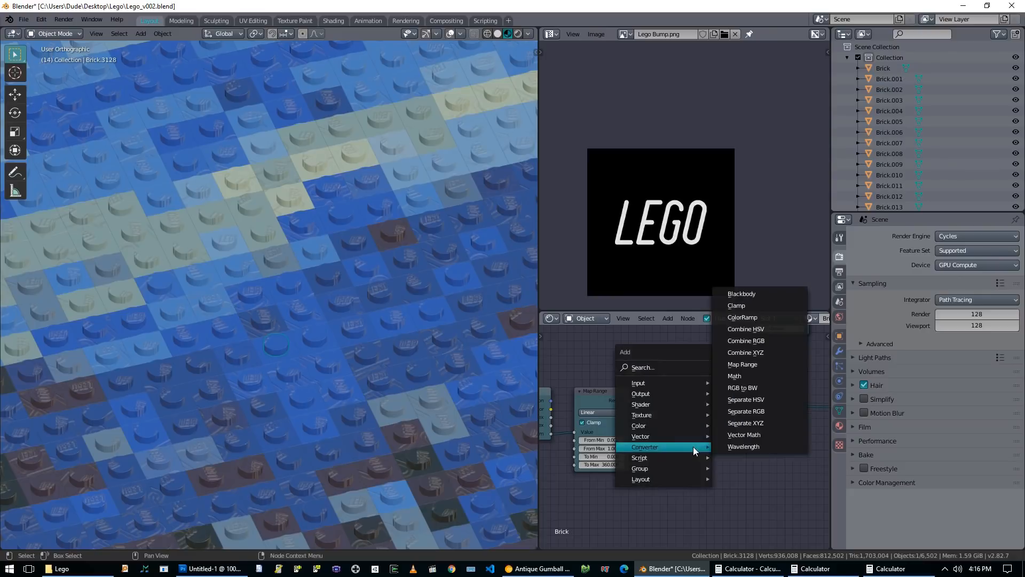
left_click(734, 374)
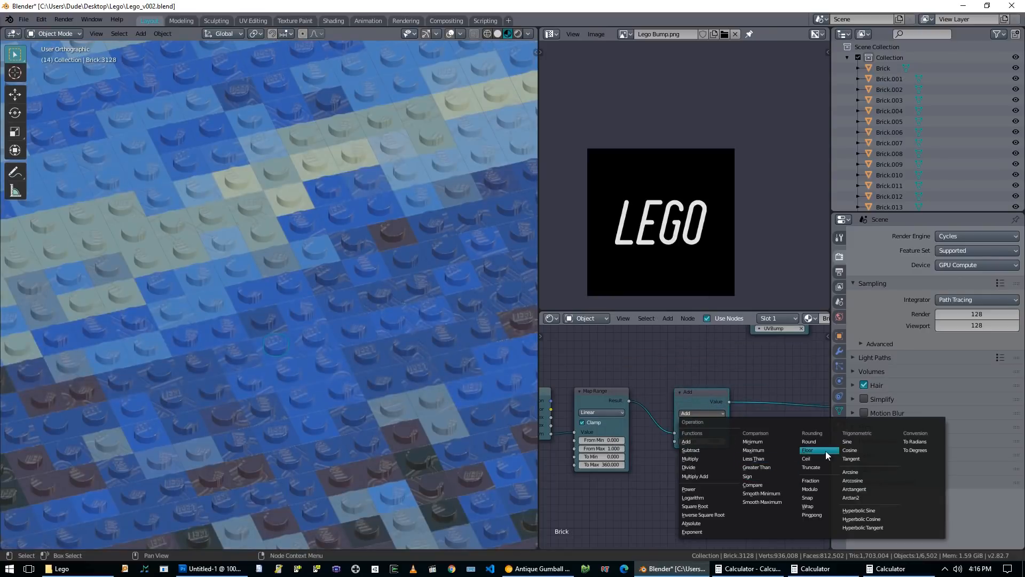
mouse_move(817, 458)
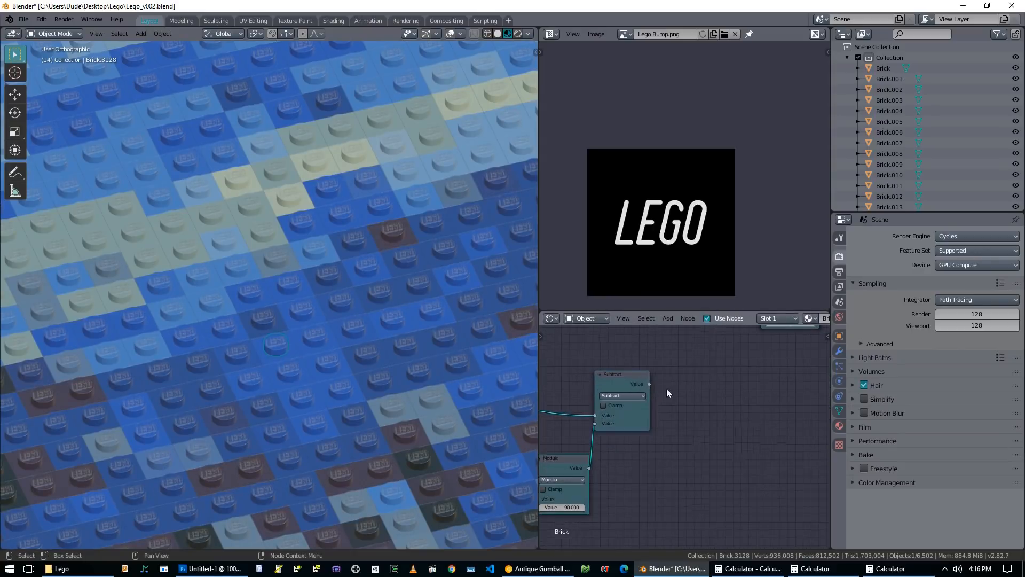
left_click_drag(648, 383, 698, 416)
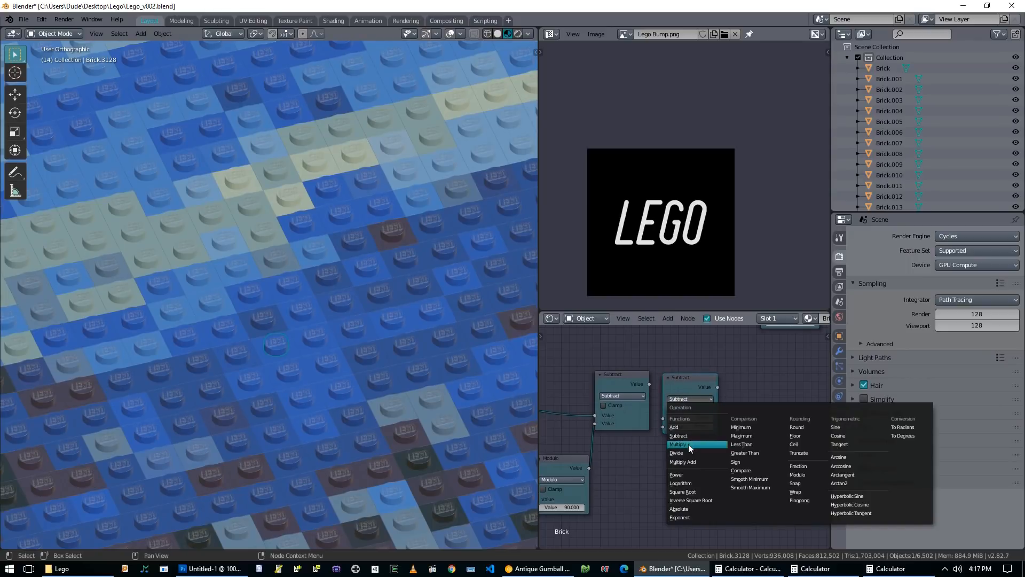
Turn the copied node into Divide by 90 and feed the Subtract result into it
left_click(677, 452)
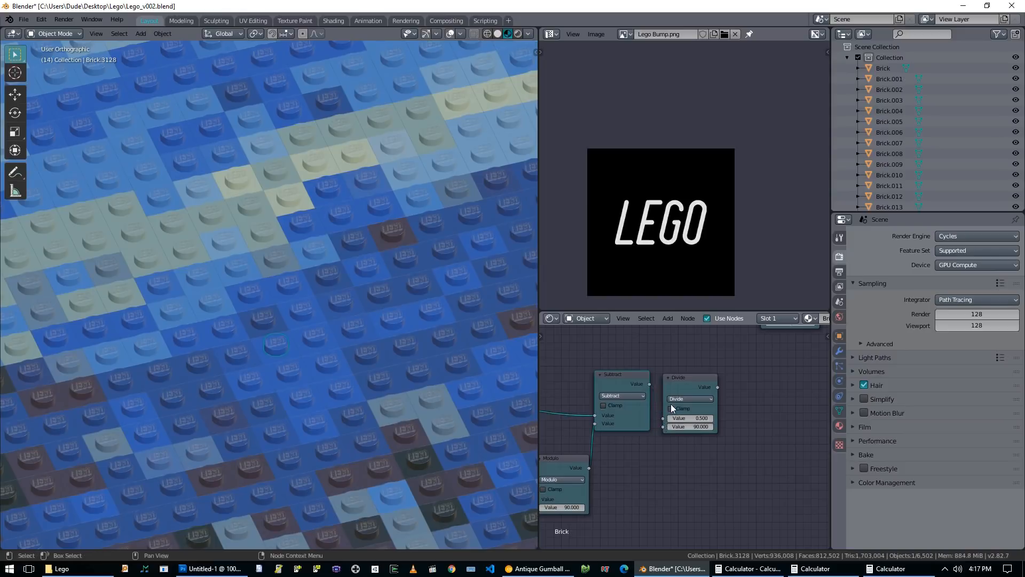
left_click_drag(690, 404, 692, 392)
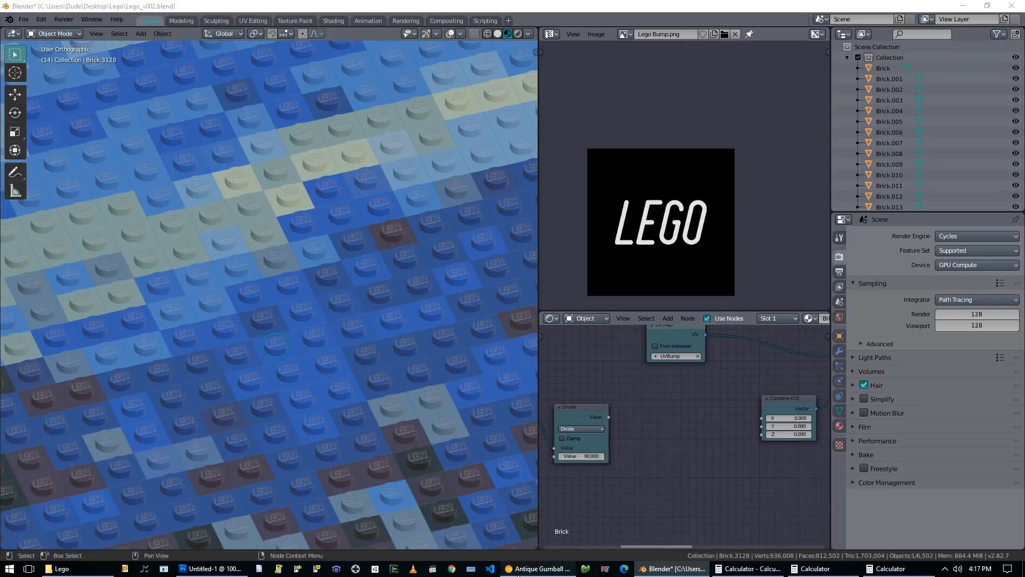
Glance at Chrome's unit-circle degrees-to-radians chart, then come back to Blender's node editor
left_click(538, 567)
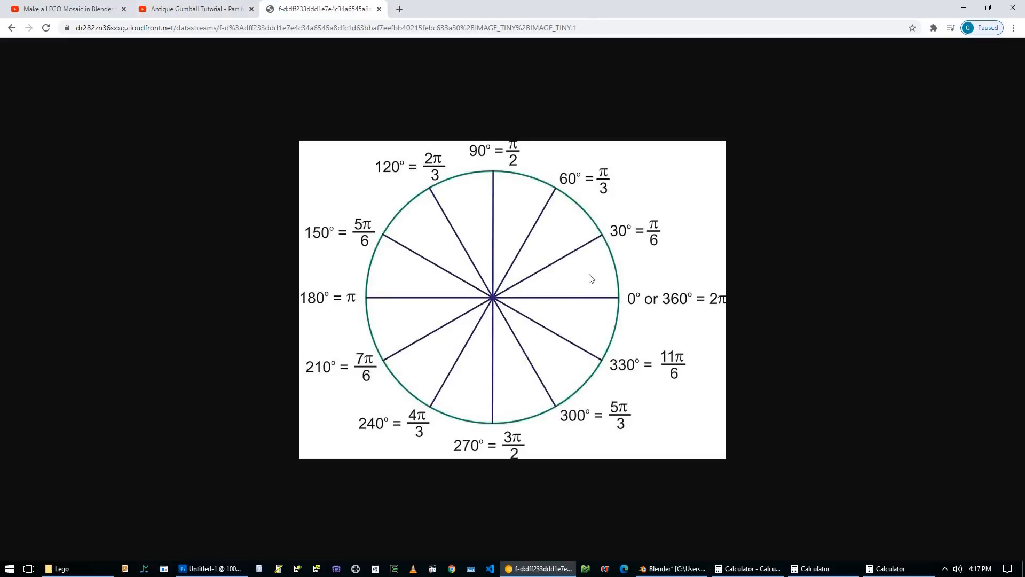
mouse_move(569, 319)
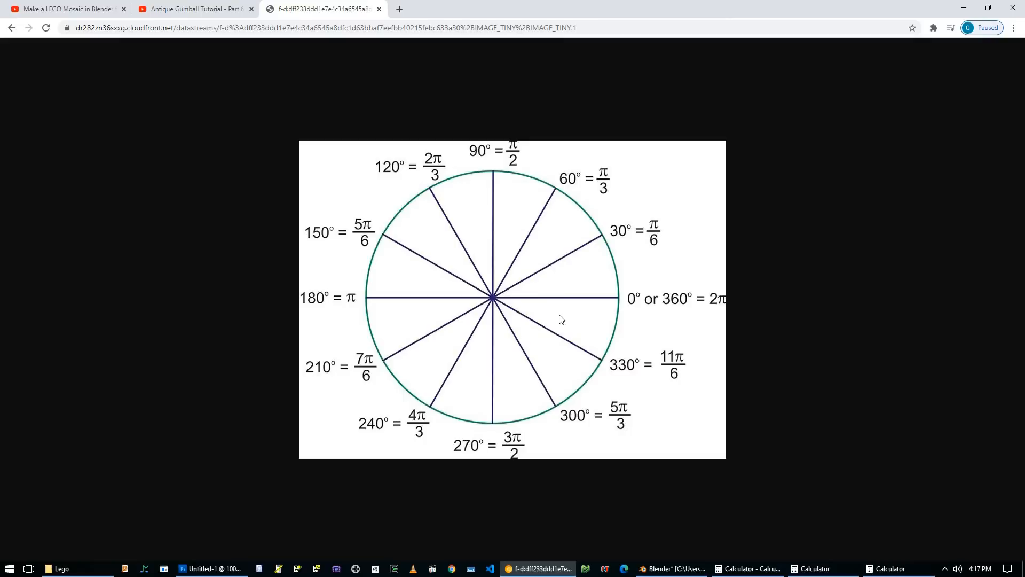
mouse_move(531, 422)
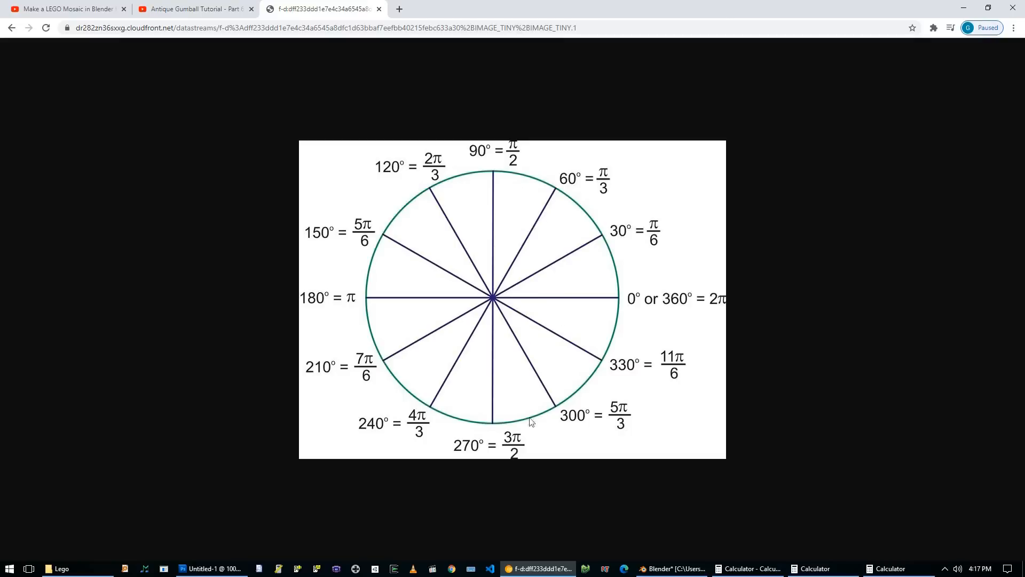
mouse_move(559, 304)
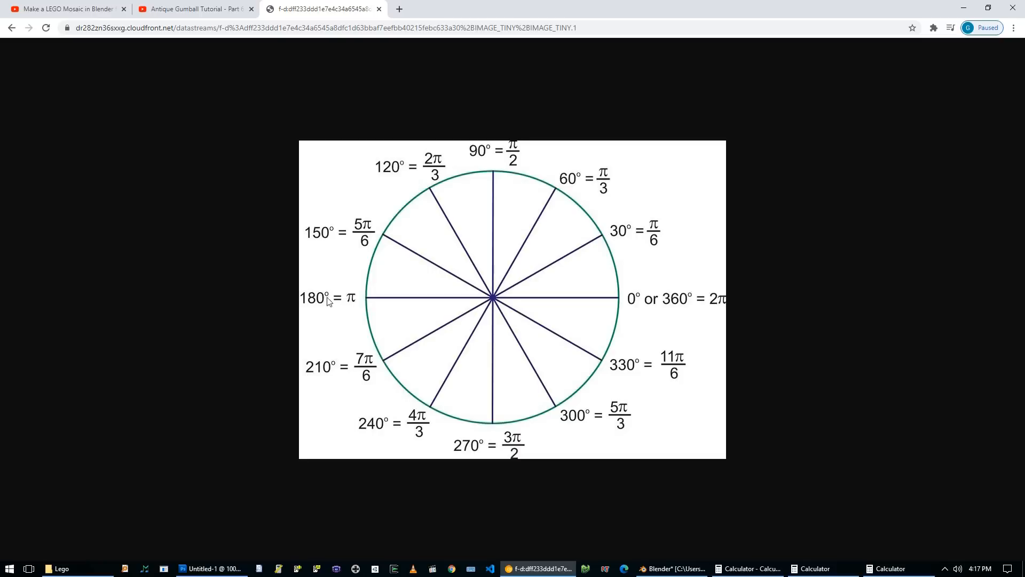
mouse_move(509, 152)
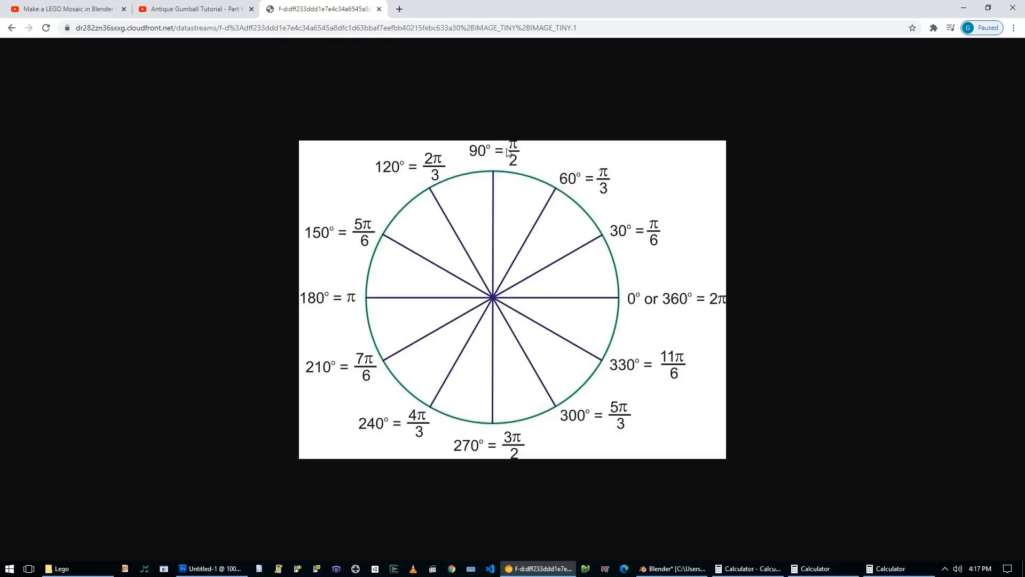
mouse_move(675, 320)
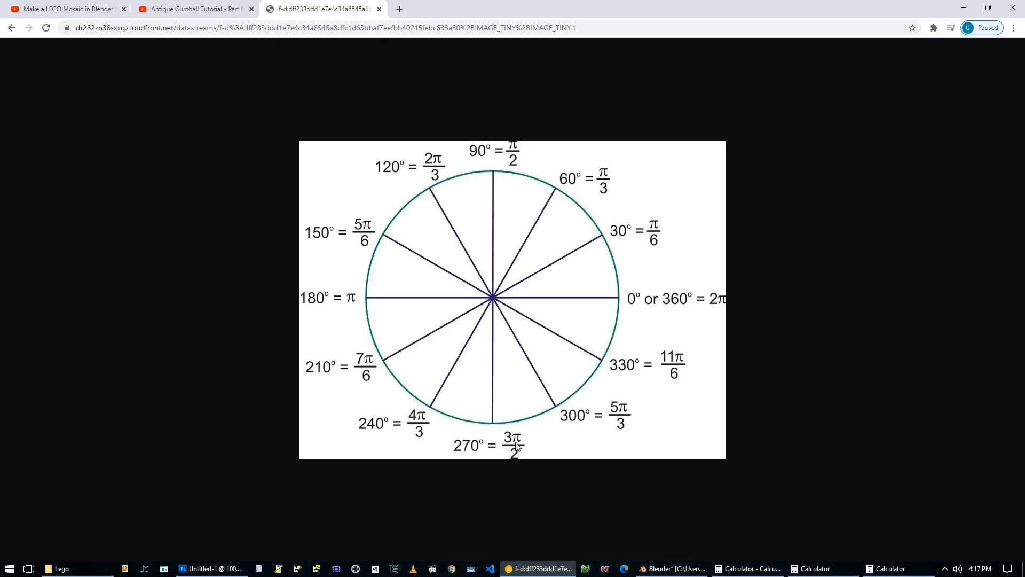
mouse_move(461, 448)
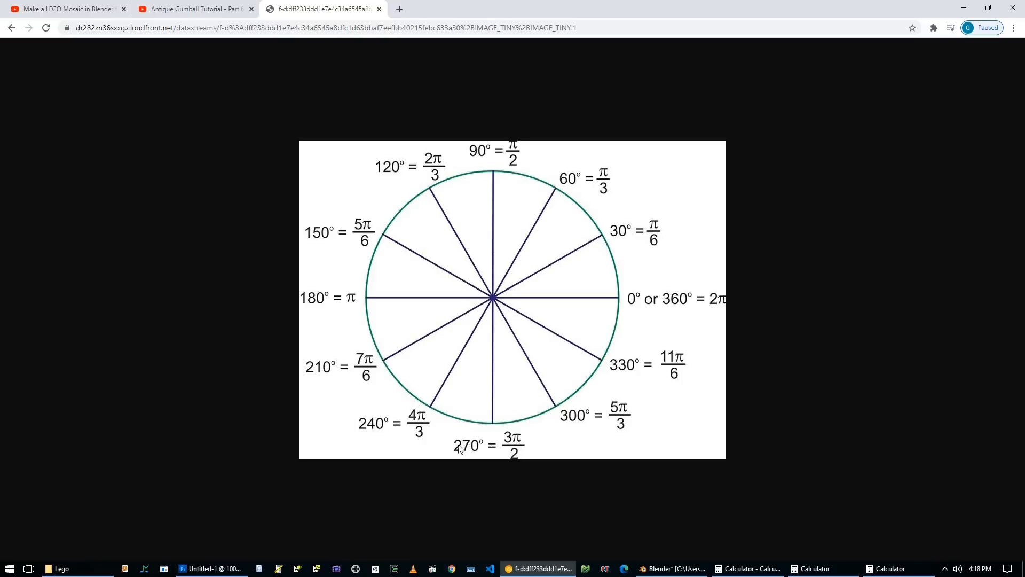
left_click(670, 568)
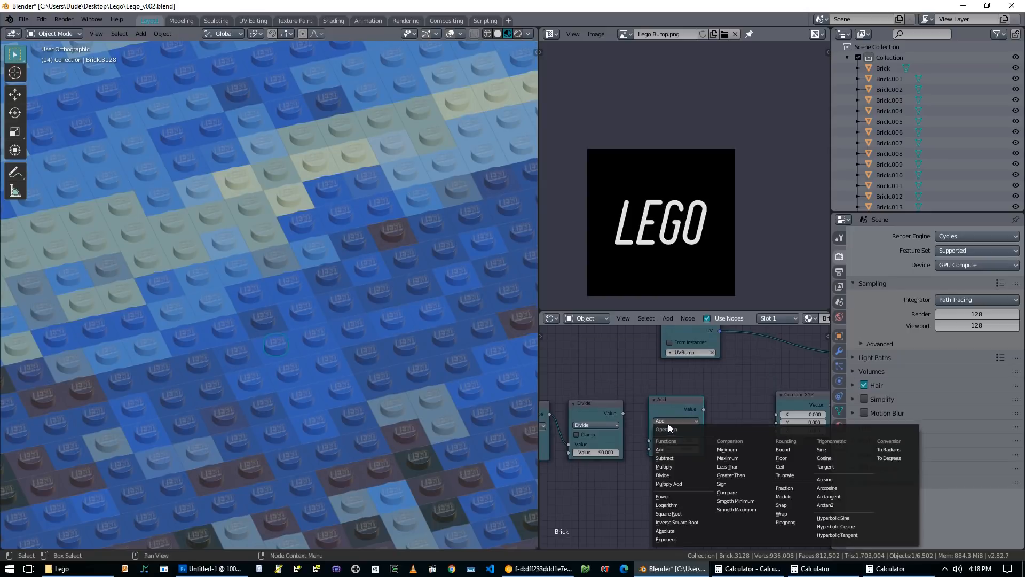
Make the new math node a Multiply by 1.571 feeding Combine XYZ for quarter-turn logo rotation
left_click(663, 466)
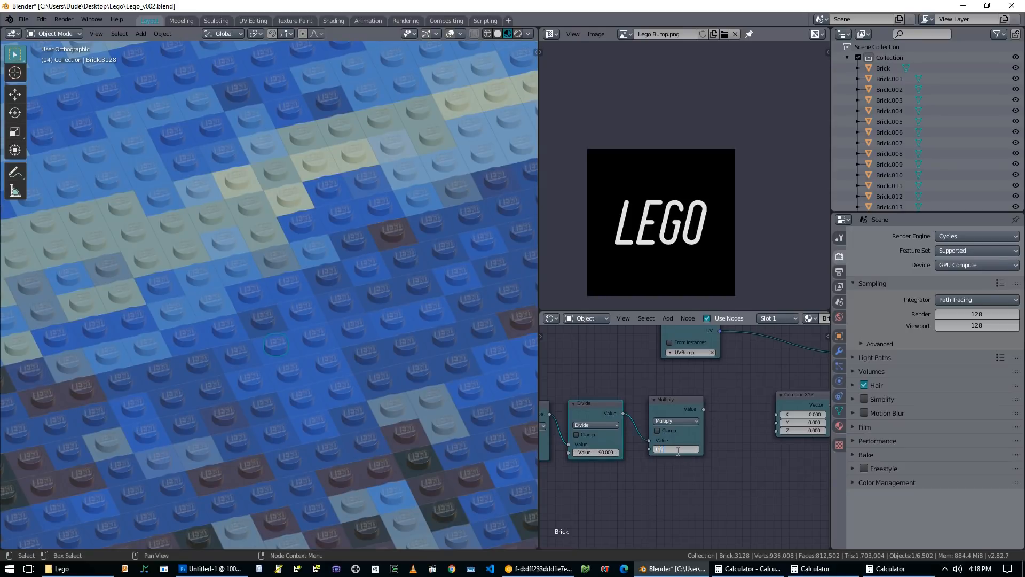
type("1.571")
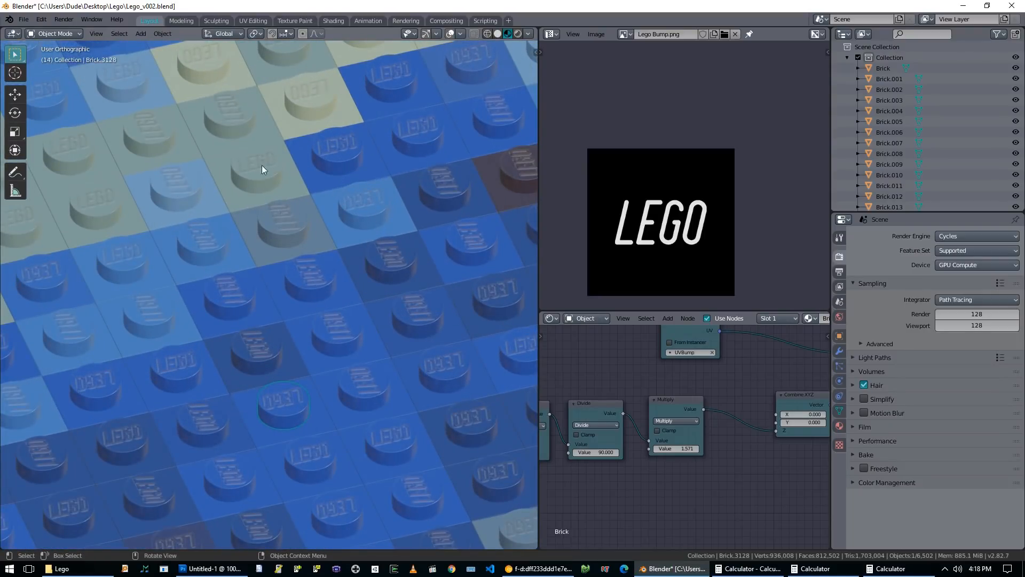
mouse_move(450, 392)
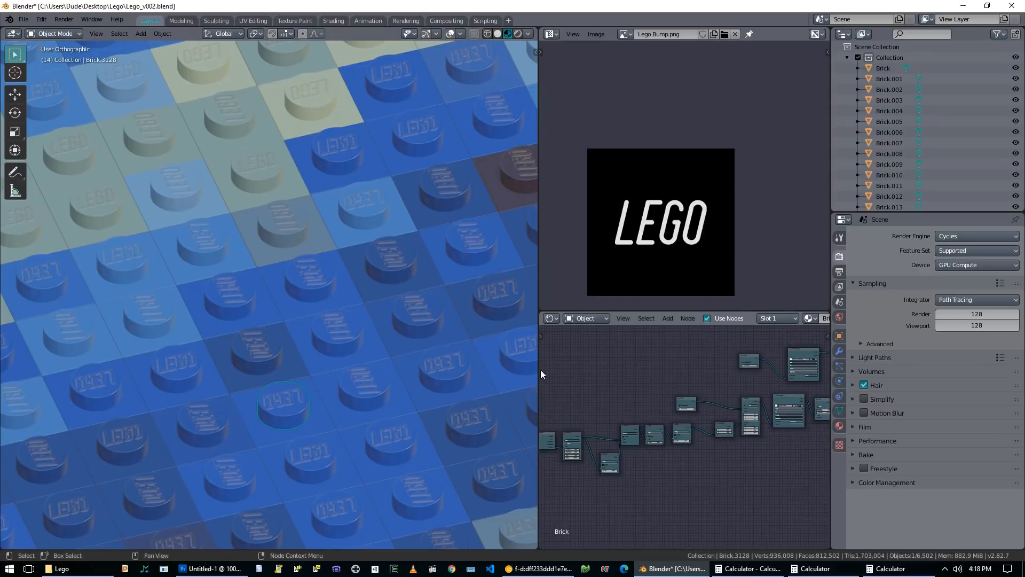
Enlarge the Shader Editor and walk the rotation chain, re-confirming the 1.571 multiplier
left_click_drag(537, 262, 386, 262)
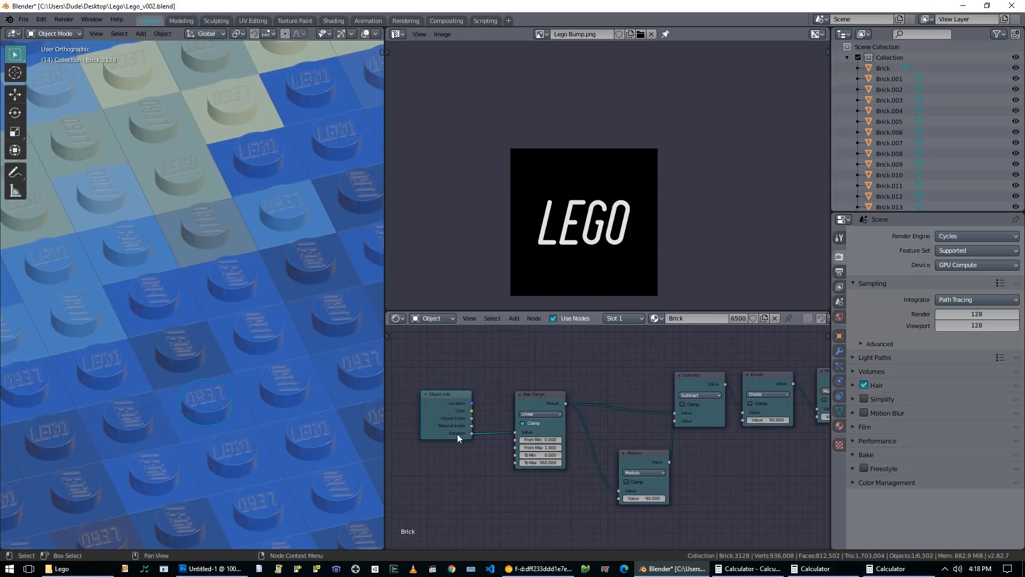
mouse_move(539, 455)
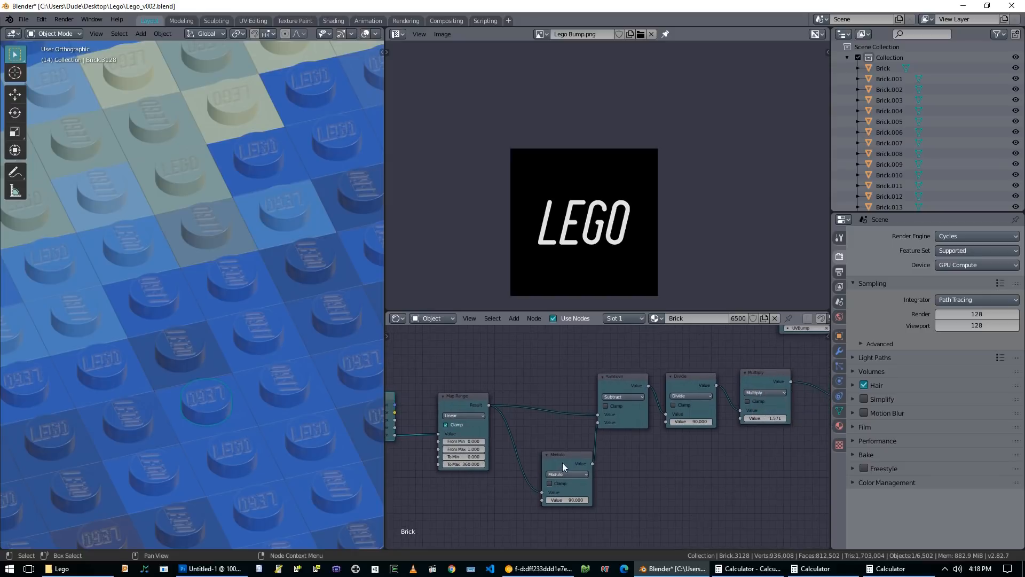
left_click_drag(566, 454, 552, 454)
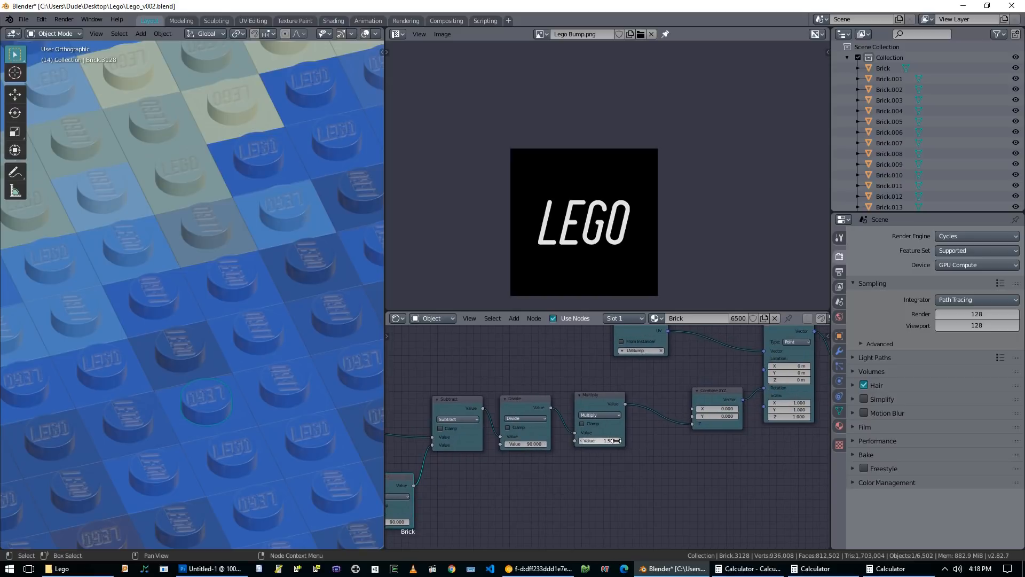
left_click(599, 440)
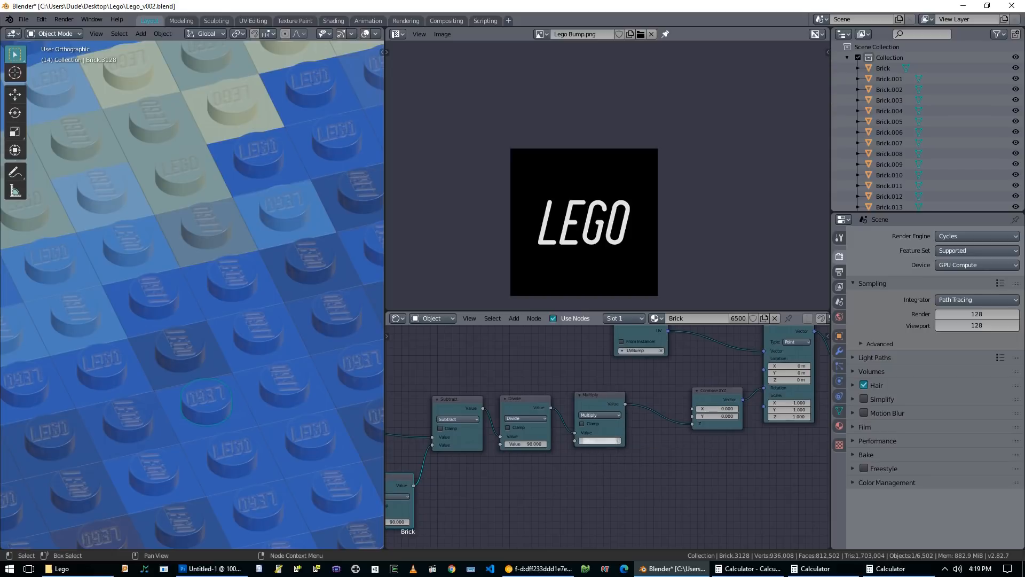
left_click(598, 440)
type("1.571")
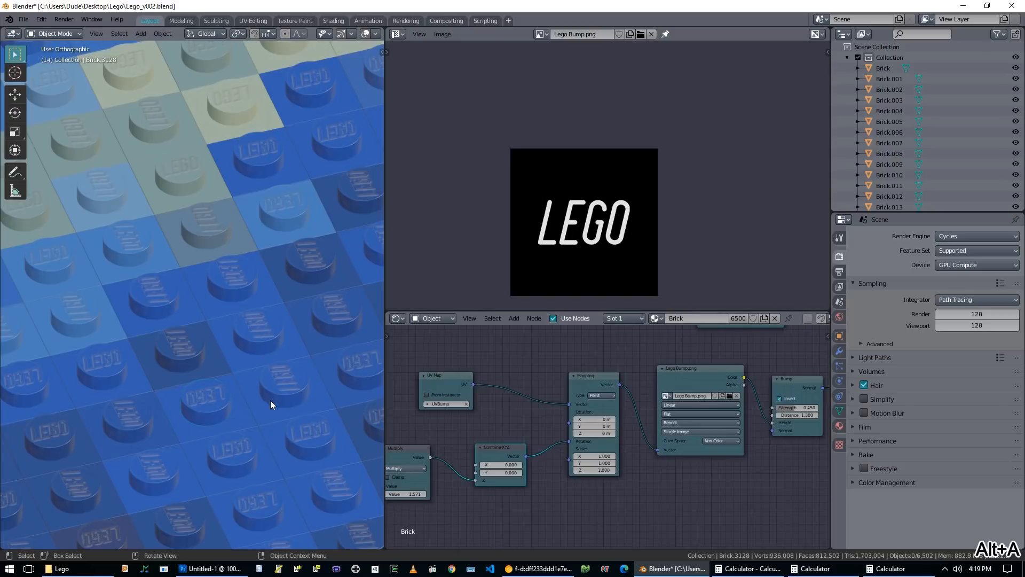
mouse_move(353, 451)
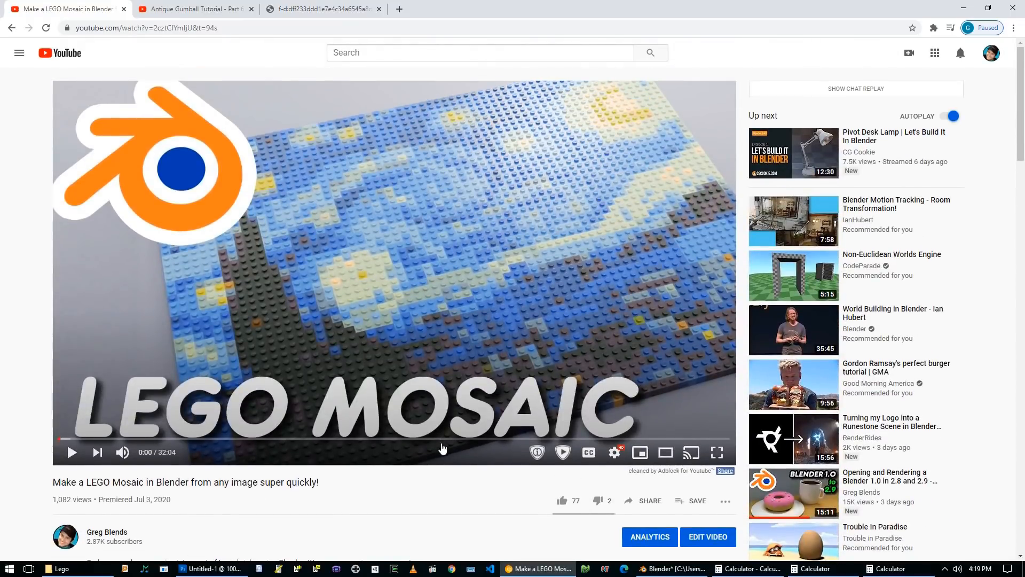
left_click(673, 568)
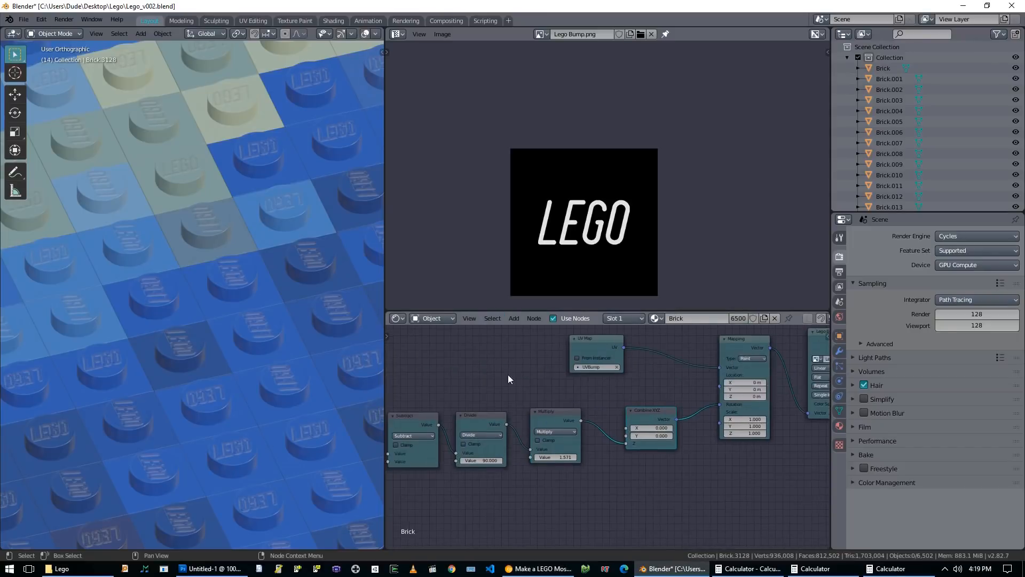